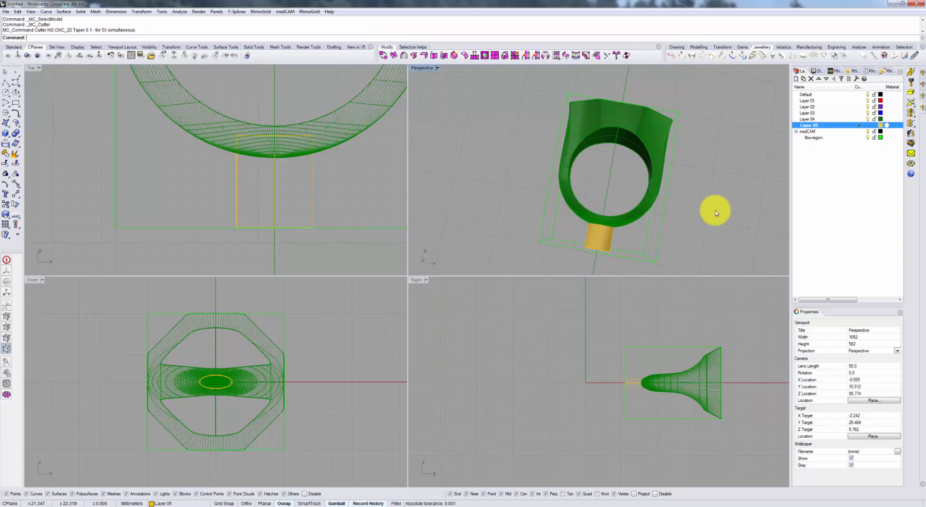
Orbit around the green ring to view its inner bore from several angles
drag(715, 213, 676, 169)
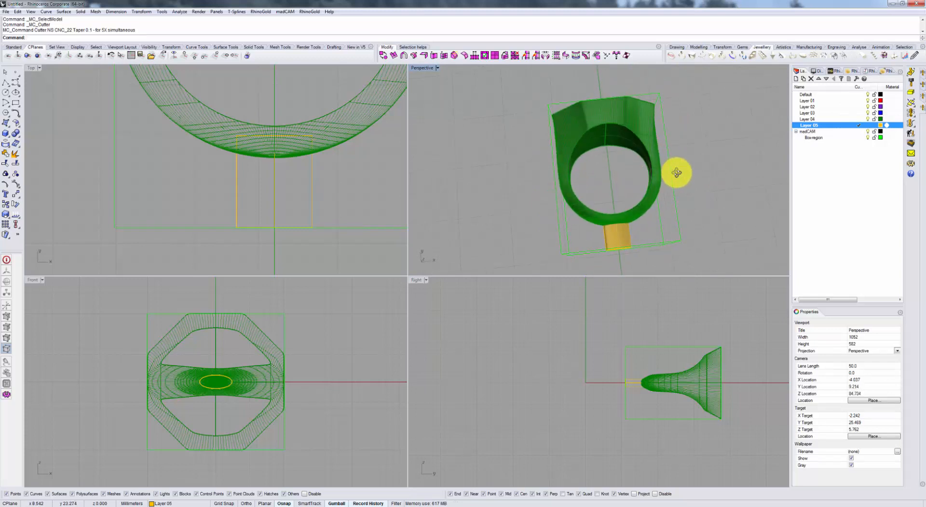
drag(677, 173, 685, 214)
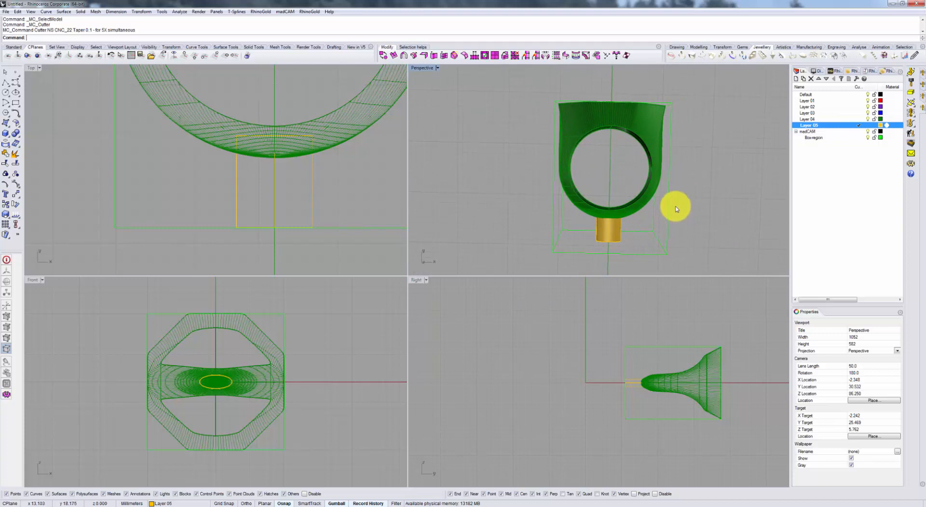
mouse_move(685, 207)
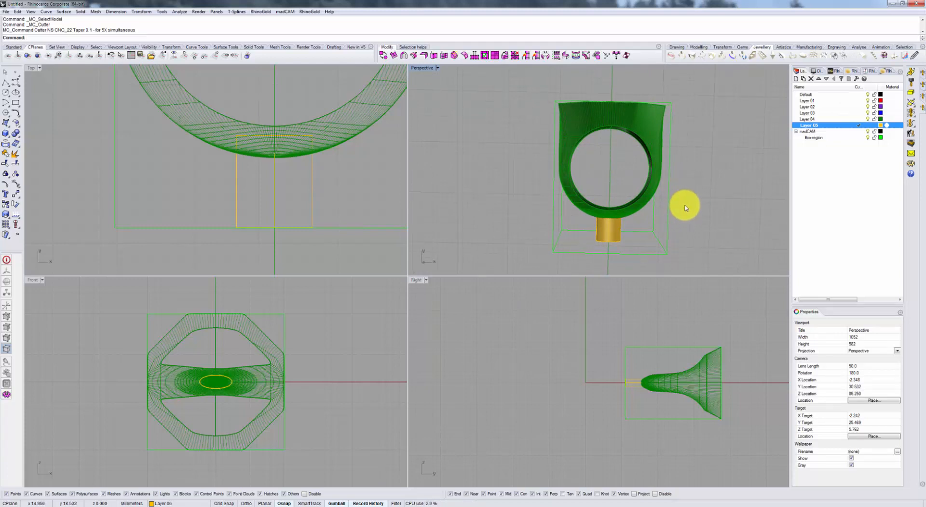
mouse_move(689, 213)
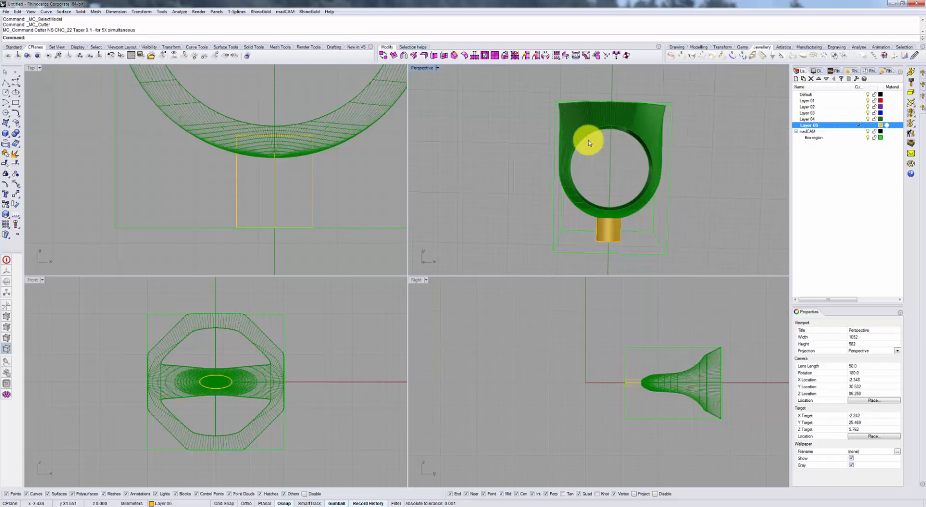
mouse_move(629, 172)
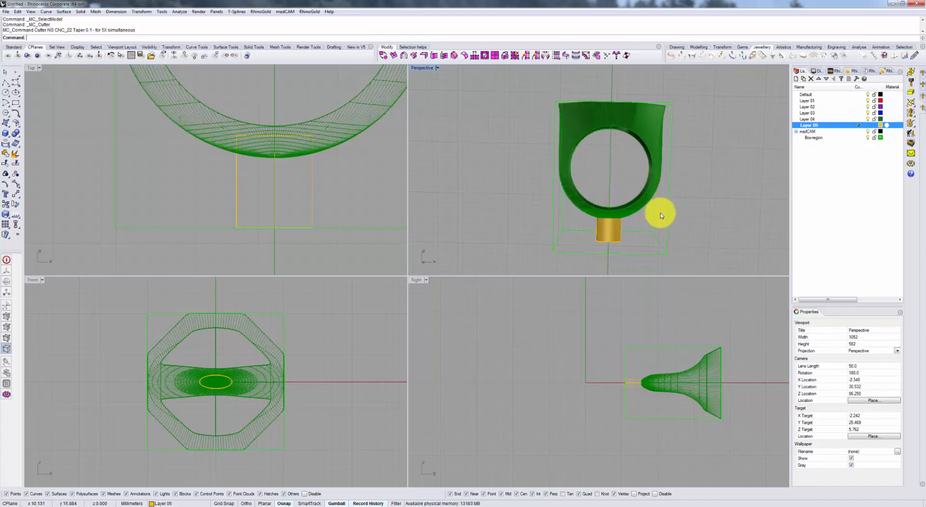
drag(661, 216, 644, 198)
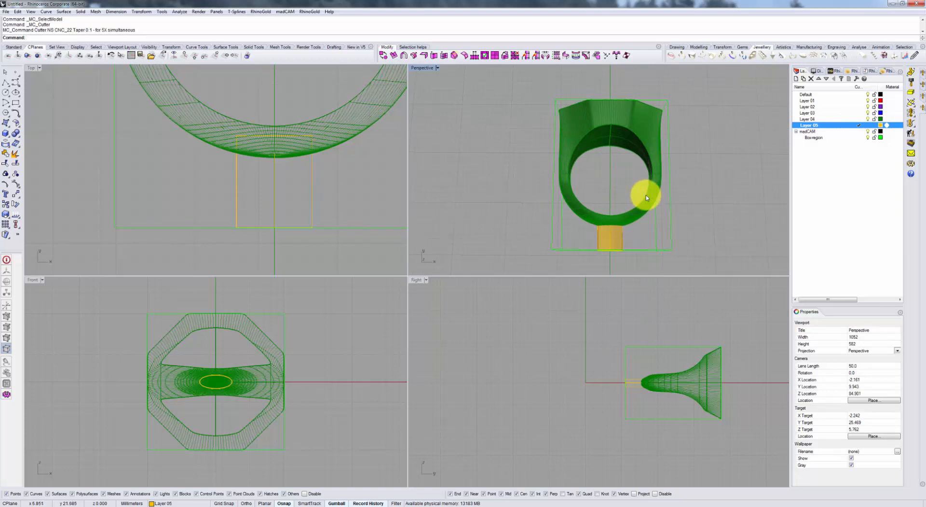
mouse_move(709, 183)
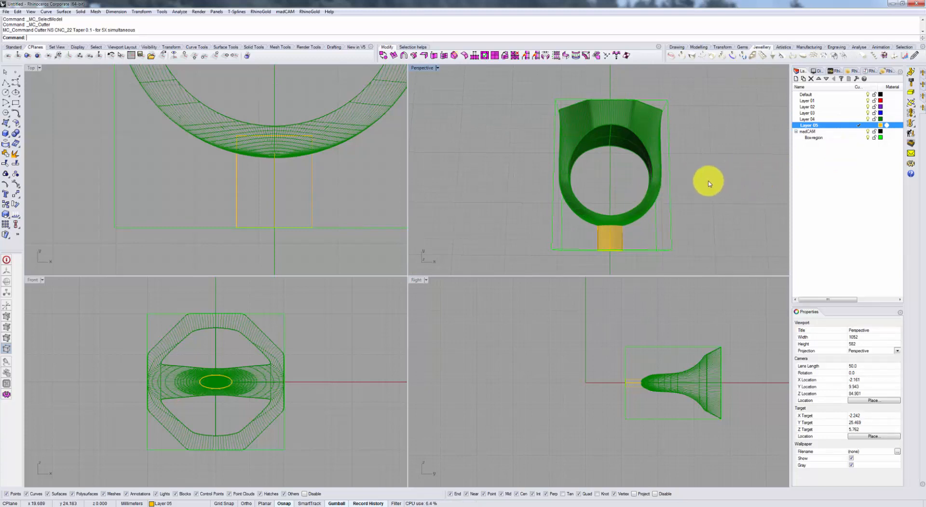
drag(708, 183, 629, 179)
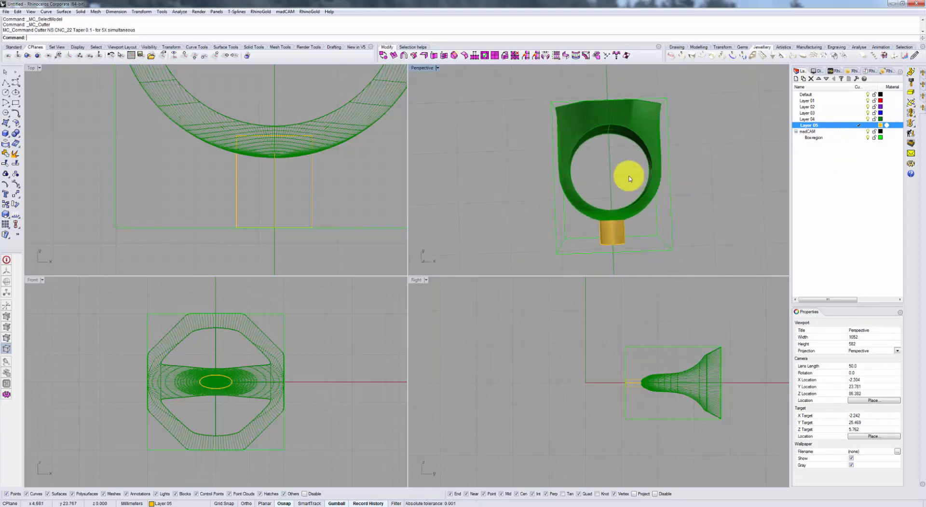
drag(629, 179, 673, 220)
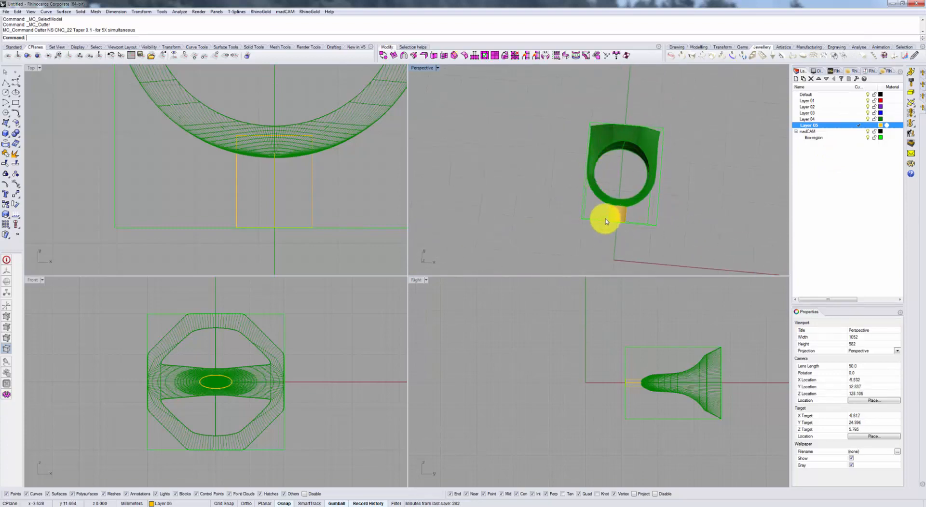
click(605, 221)
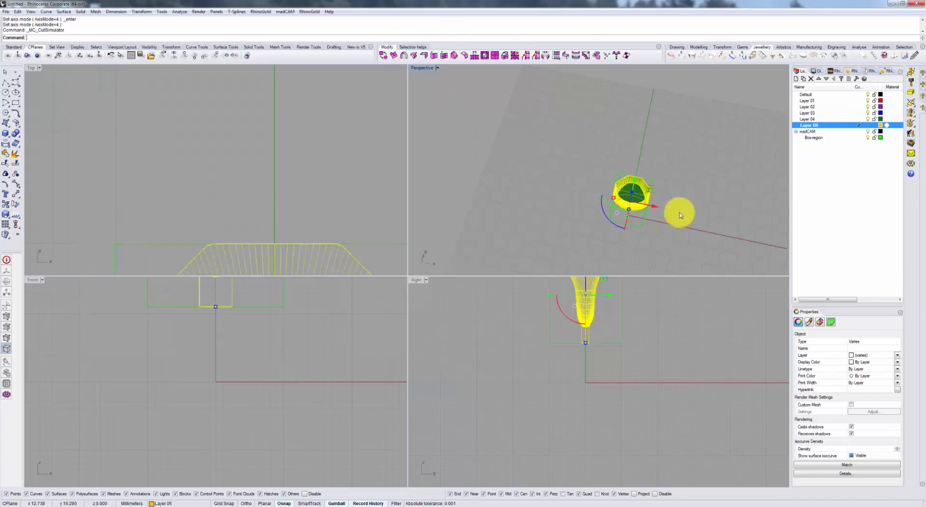
Start MC_ProfilingSwarfSurfaceEdge and pick the ring's inner bore edge as the polysurface edge
click(197, 55)
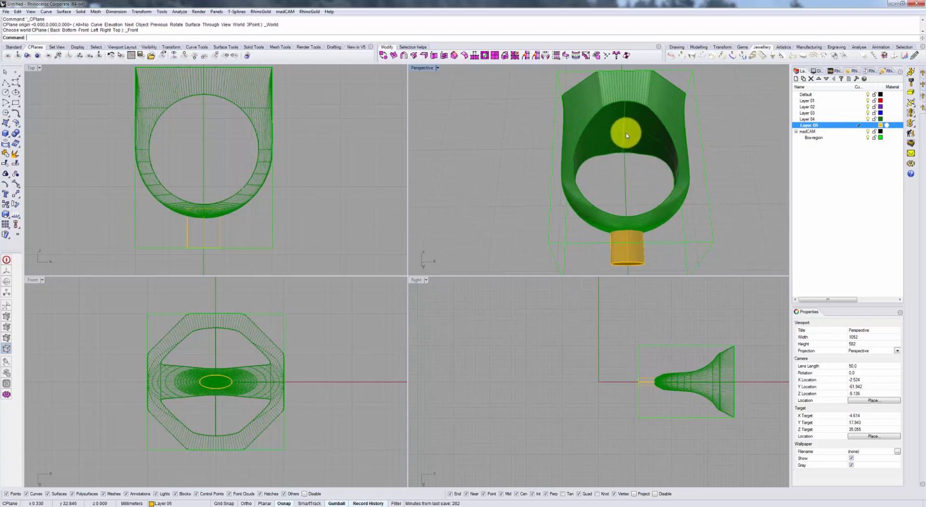
drag(626, 136, 649, 151)
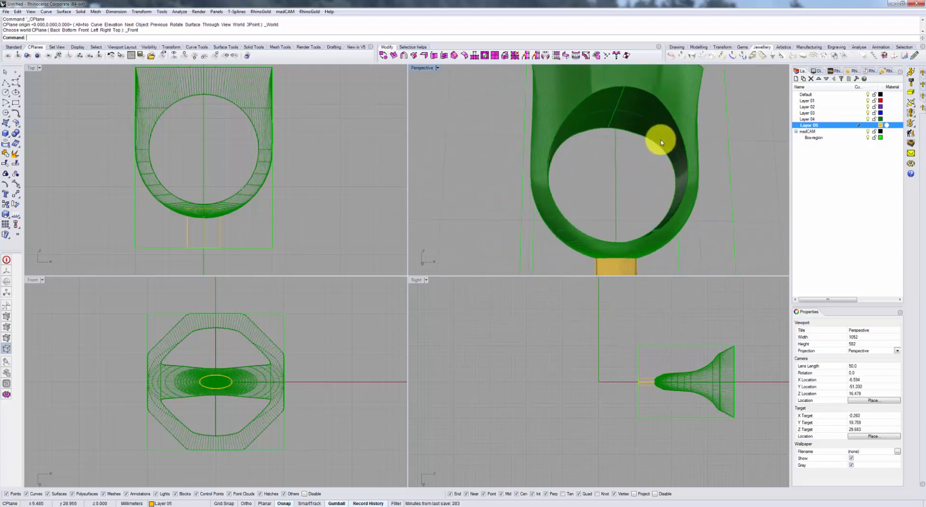
mouse_move(653, 155)
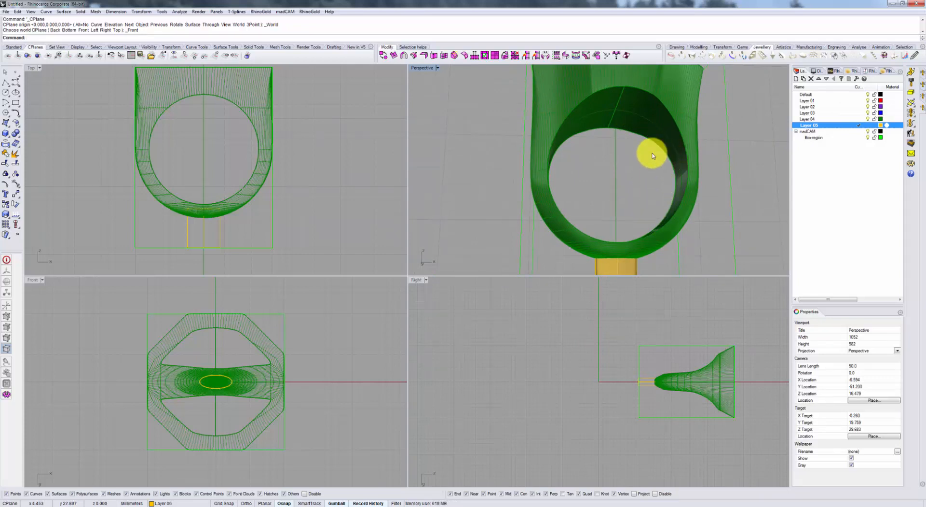
drag(653, 155, 634, 204)
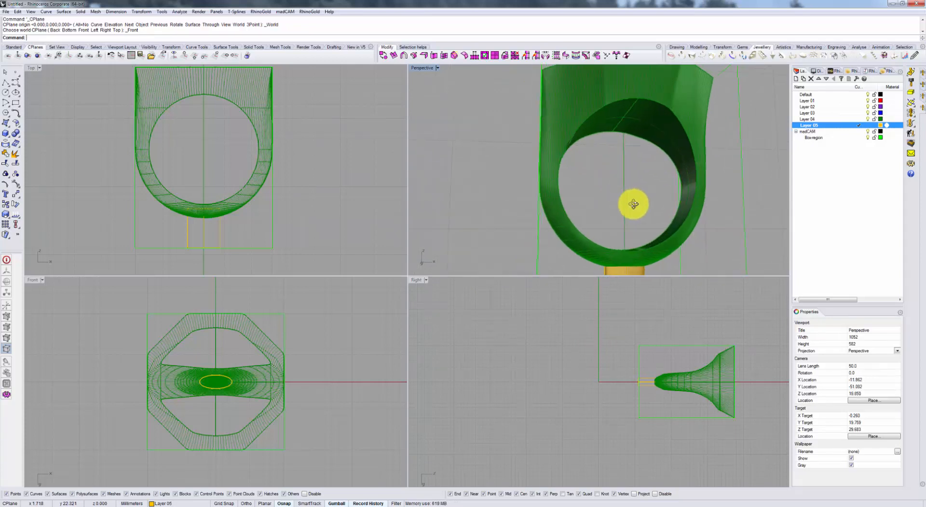
drag(634, 205, 697, 190)
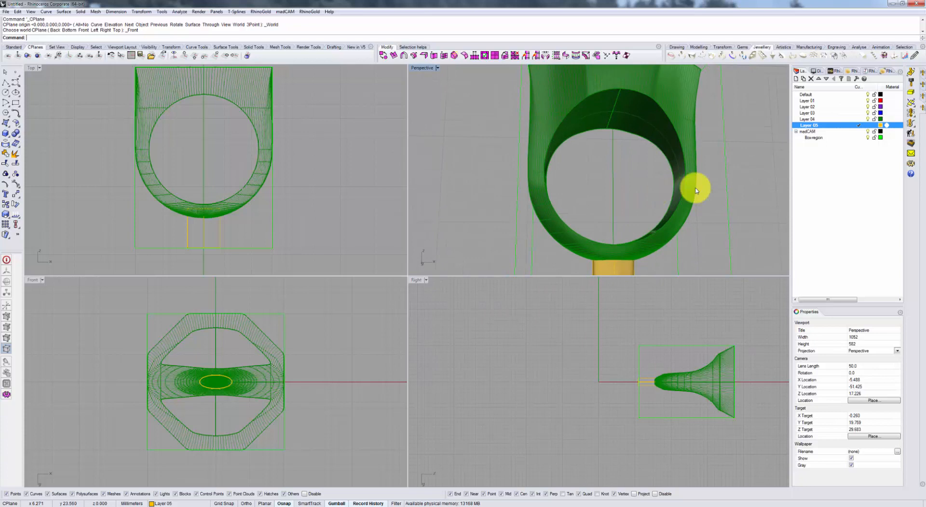
click(807, 100)
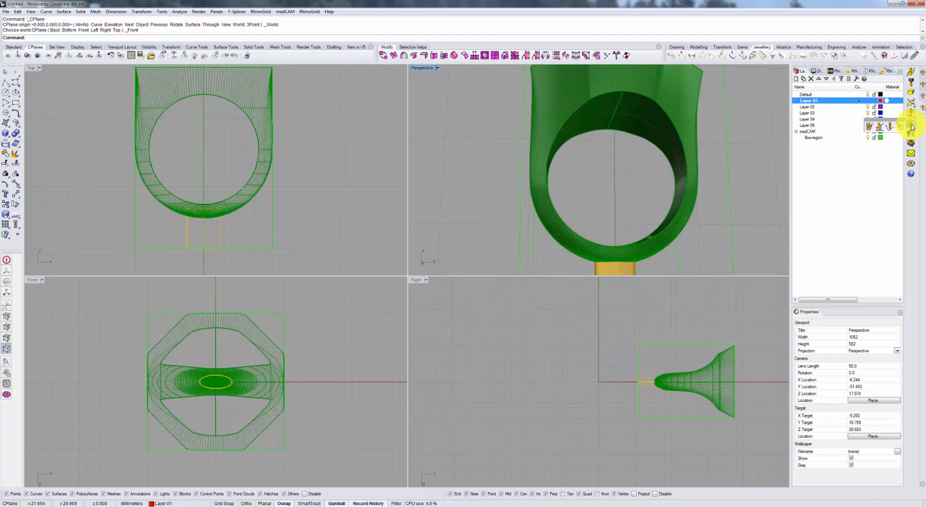
mouse_move(872, 126)
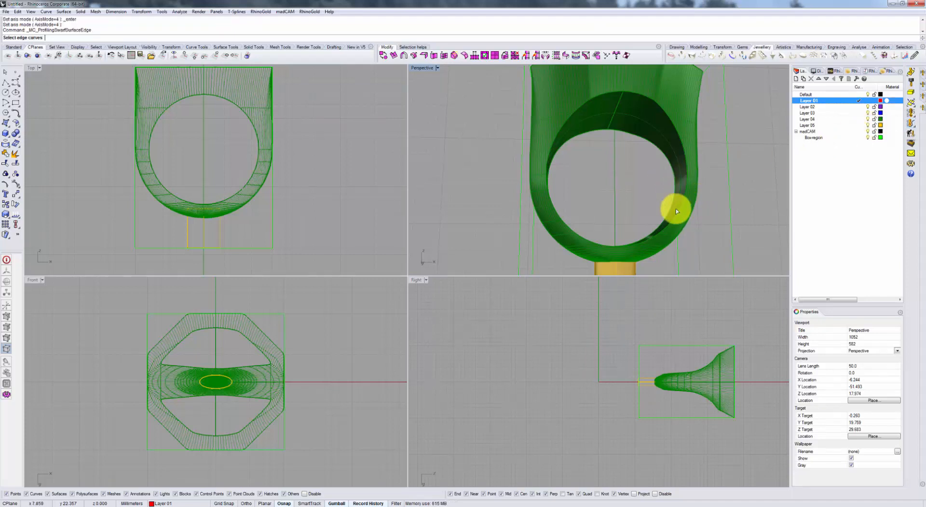
mouse_move(654, 167)
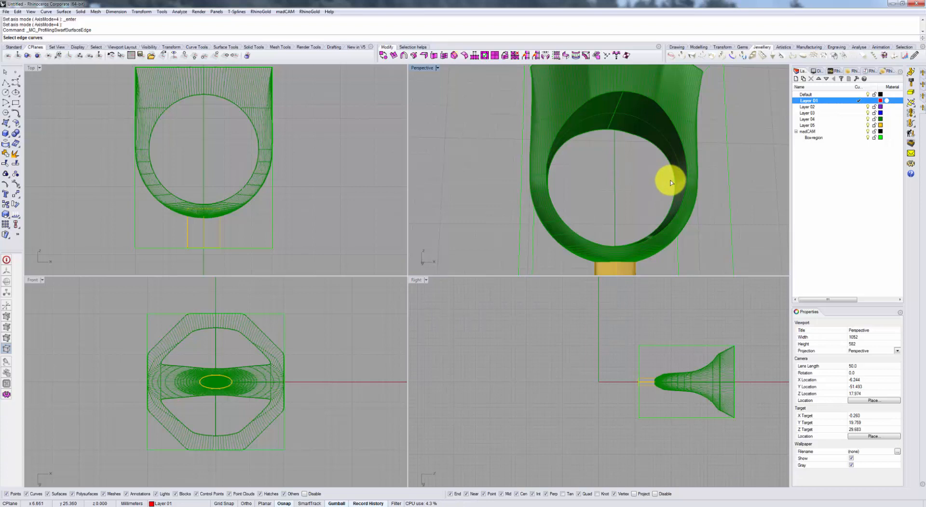
mouse_move(676, 142)
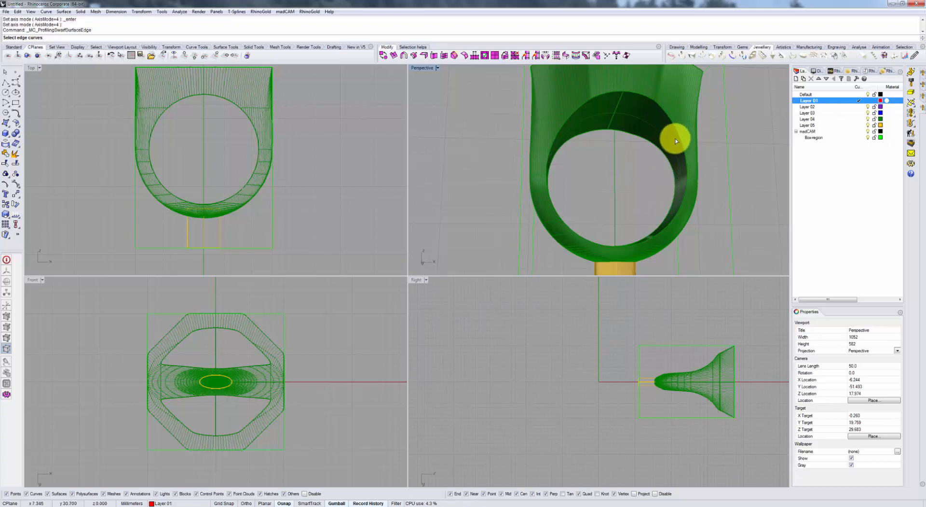
mouse_move(684, 156)
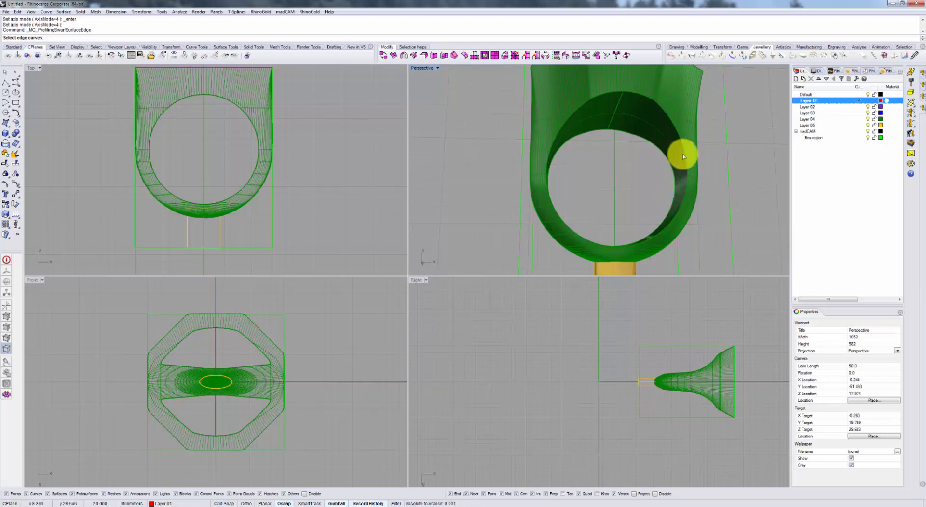
mouse_move(679, 140)
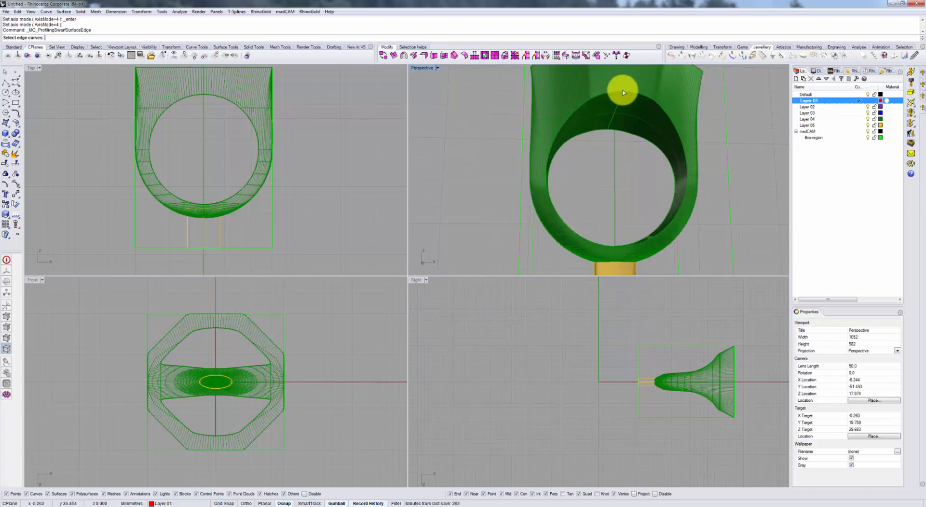
mouse_move(673, 155)
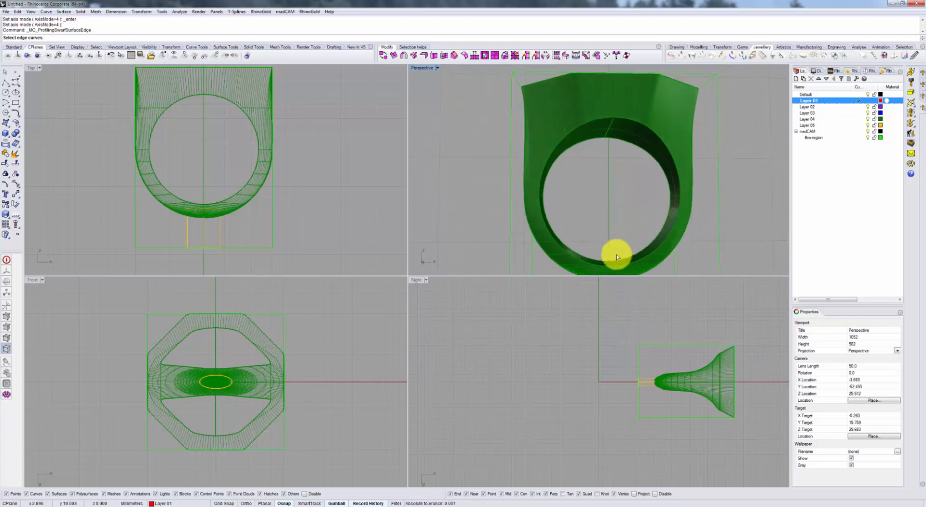
drag(617, 254, 661, 142)
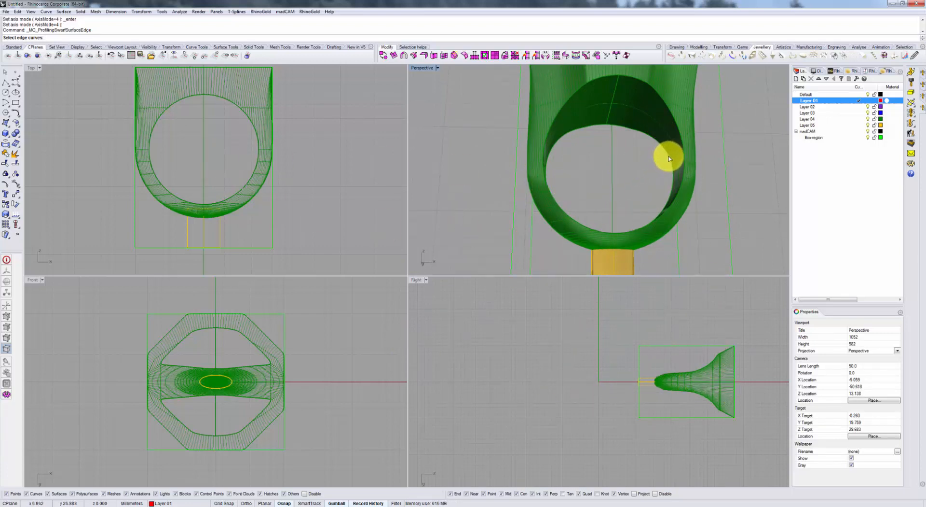
click(668, 158)
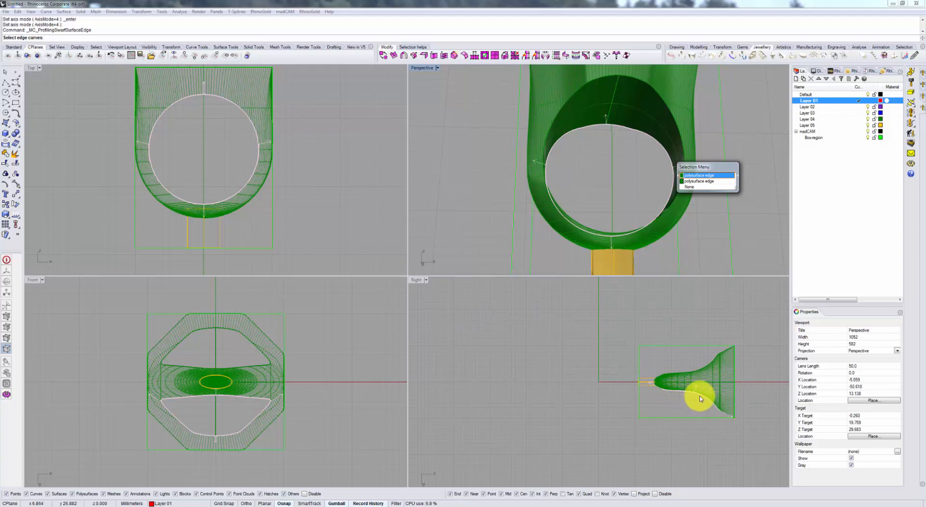
mouse_move(737, 389)
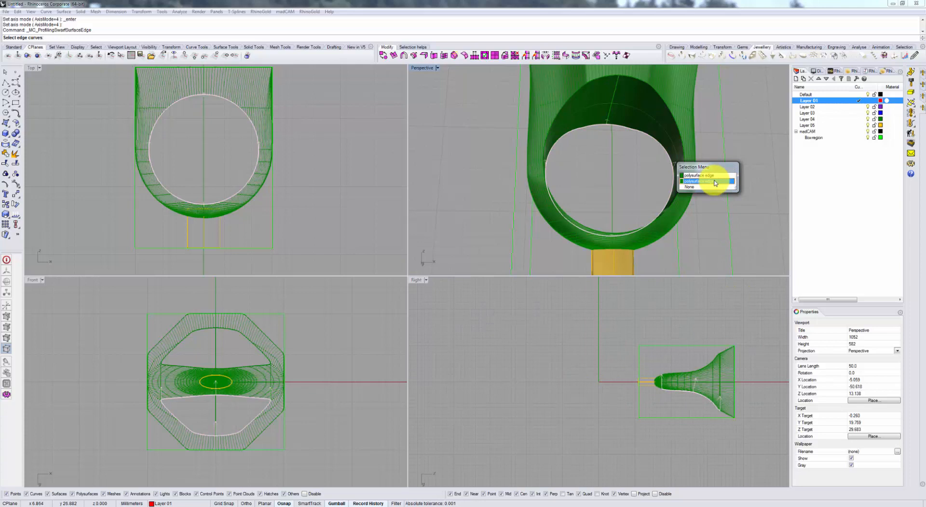
mouse_move(708, 177)
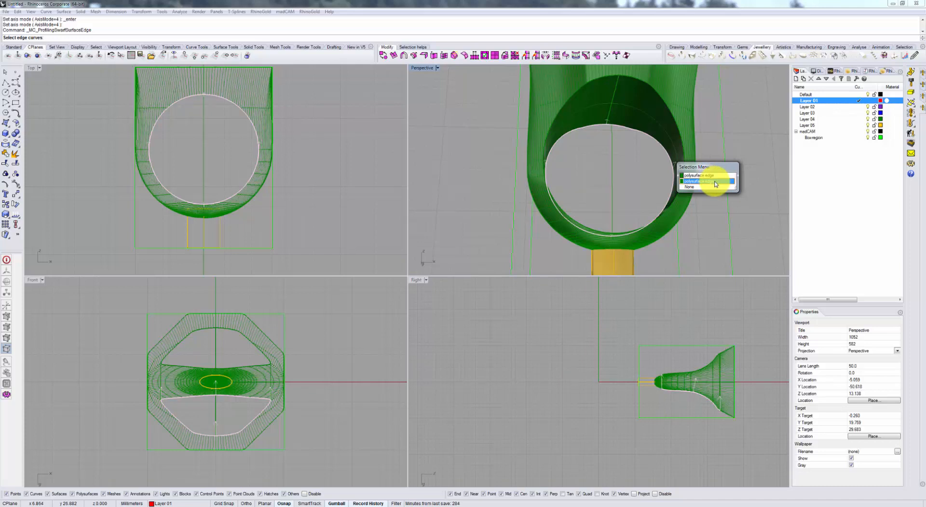
click(700, 181)
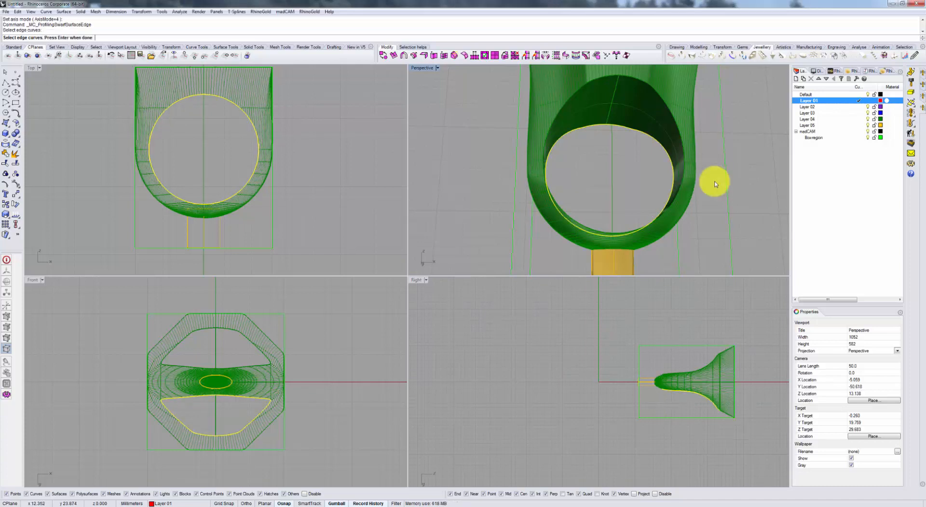
click(666, 147)
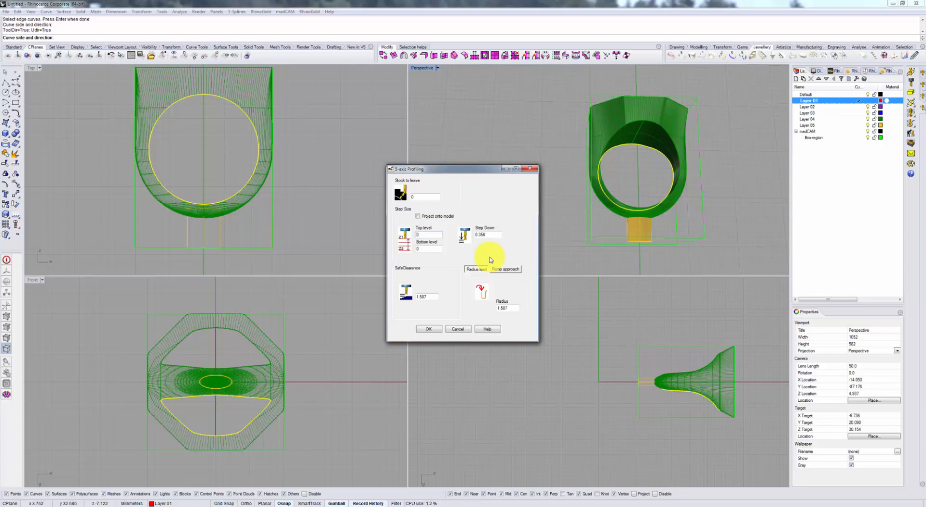
mouse_move(689, 195)
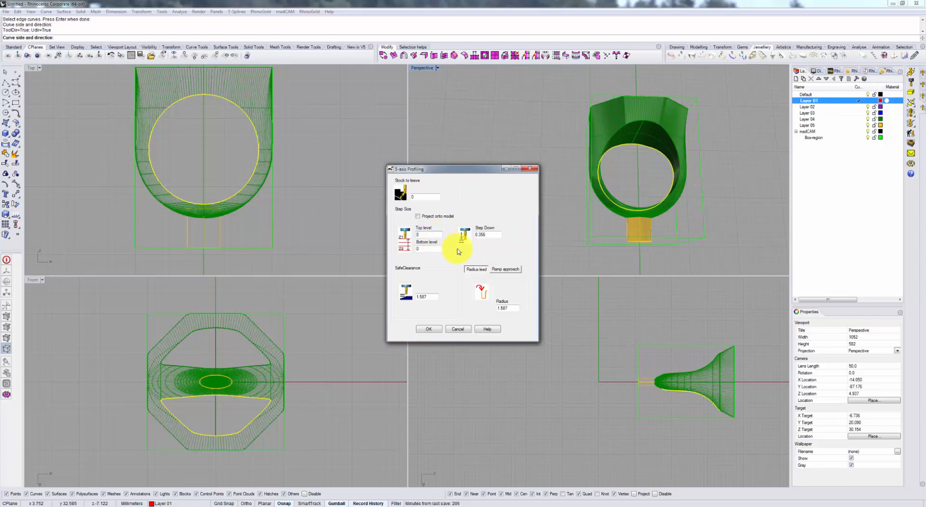
mouse_move(689, 198)
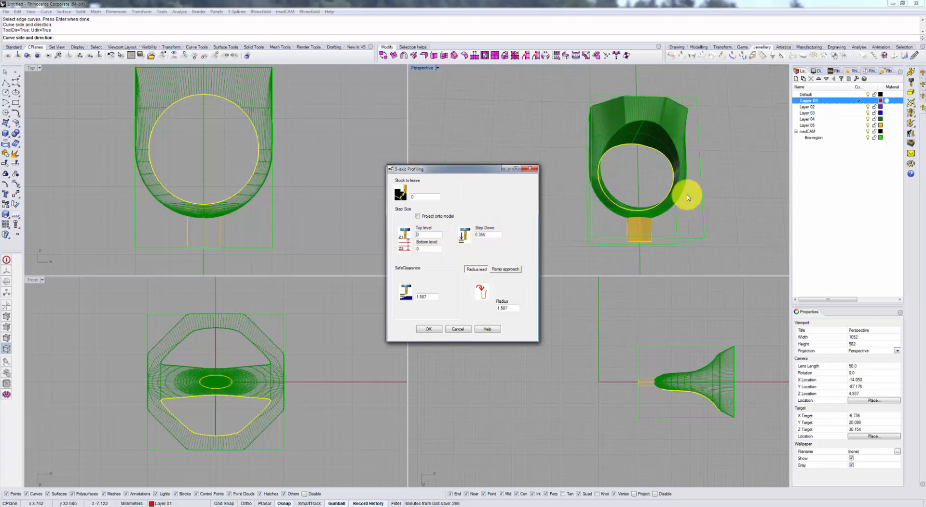
mouse_move(666, 155)
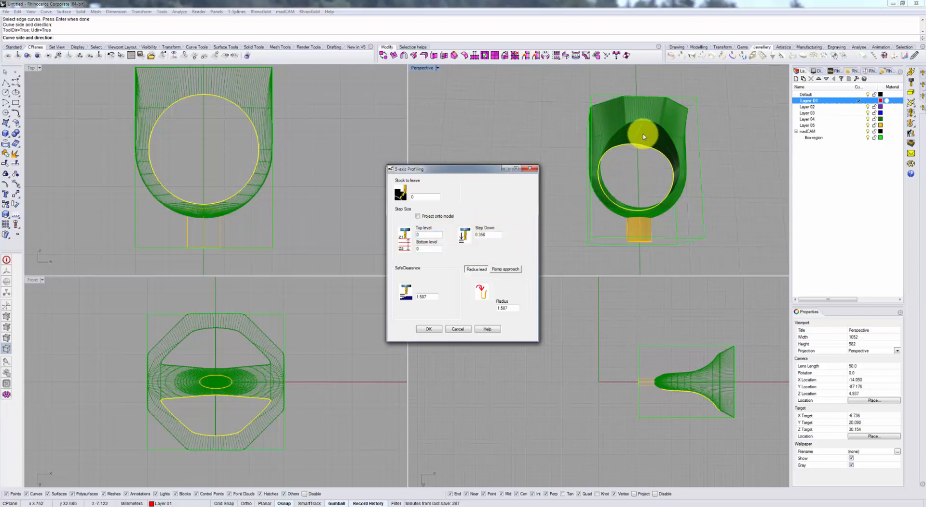
mouse_move(640, 143)
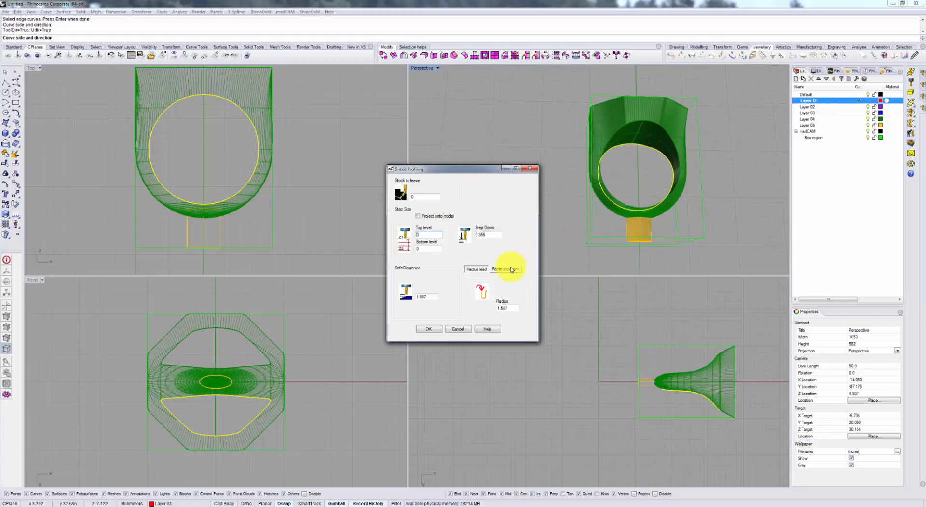
mouse_move(455, 259)
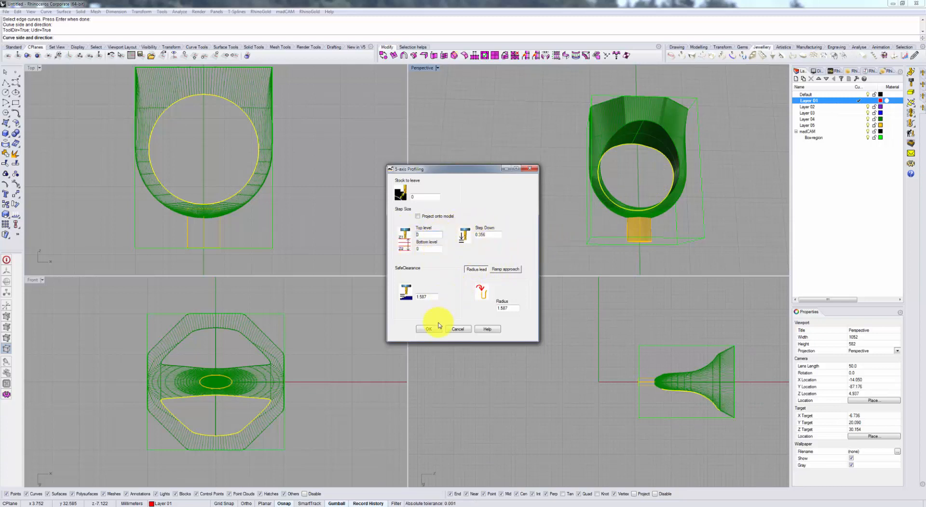
Accept the 5-axis Profiling settings (zero stock, 0.356 step down, 1.587 lead radius) to generate the toolpath
click(428, 329)
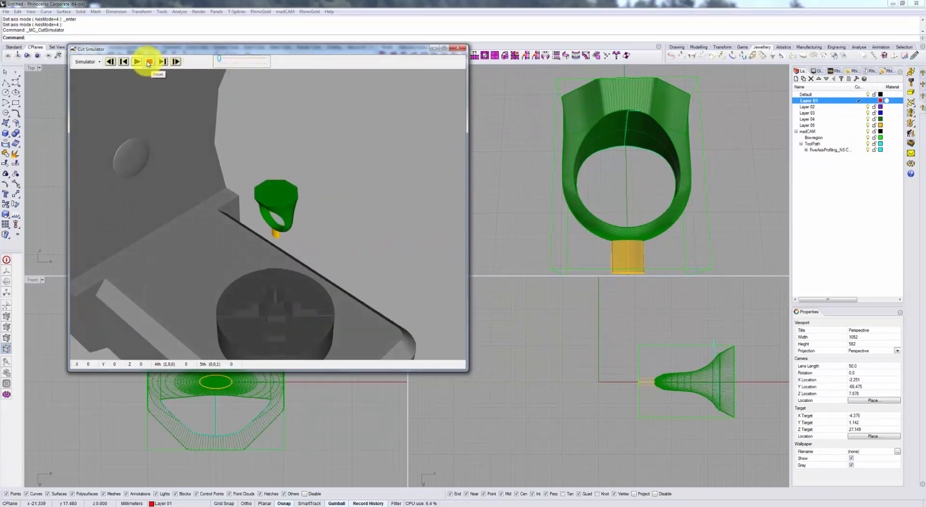
Play the cut simulation until the tool traces the ring, then stop it
click(137, 61)
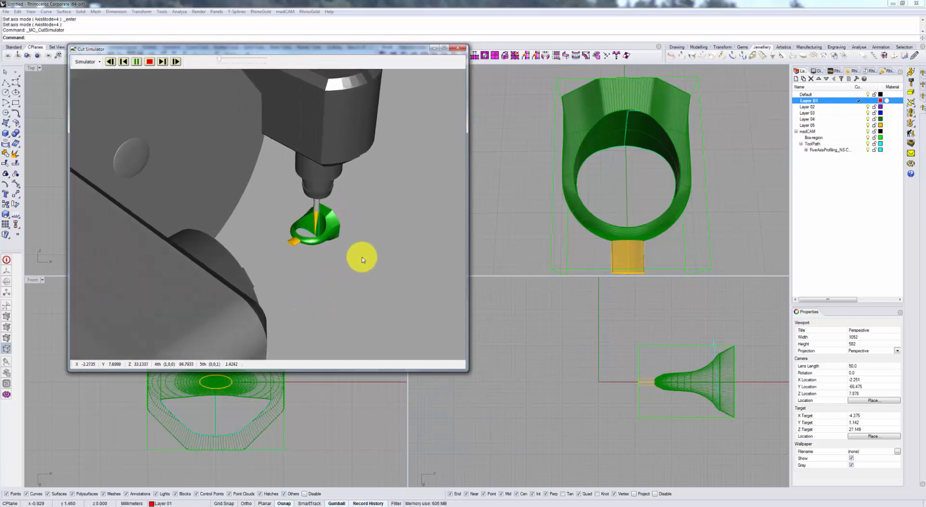
click(458, 48)
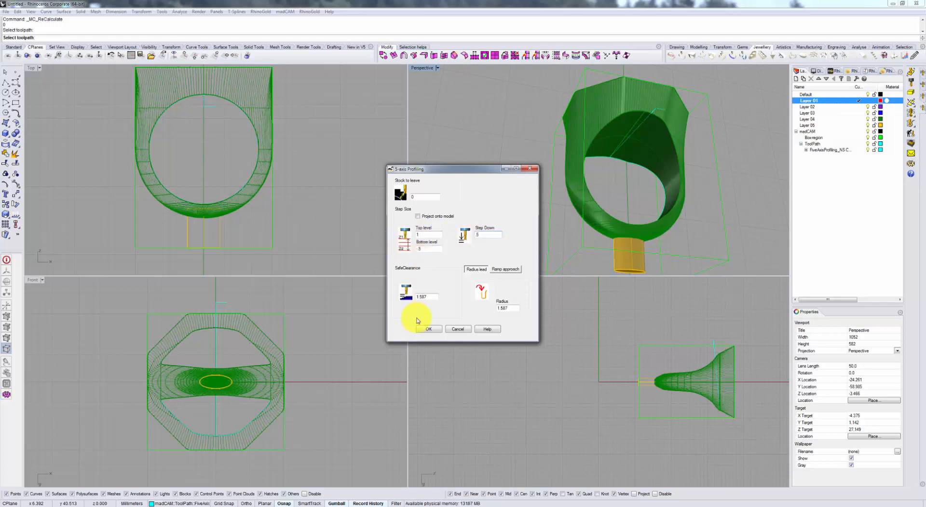
Confirm recalculation with top level 1, bottom level -0.5 and step down 0.5
click(429, 329)
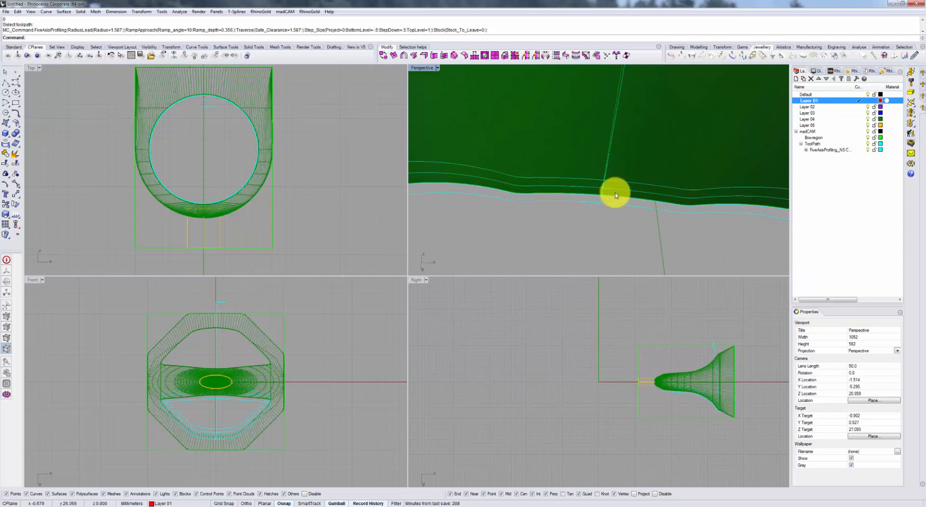
mouse_move(613, 210)
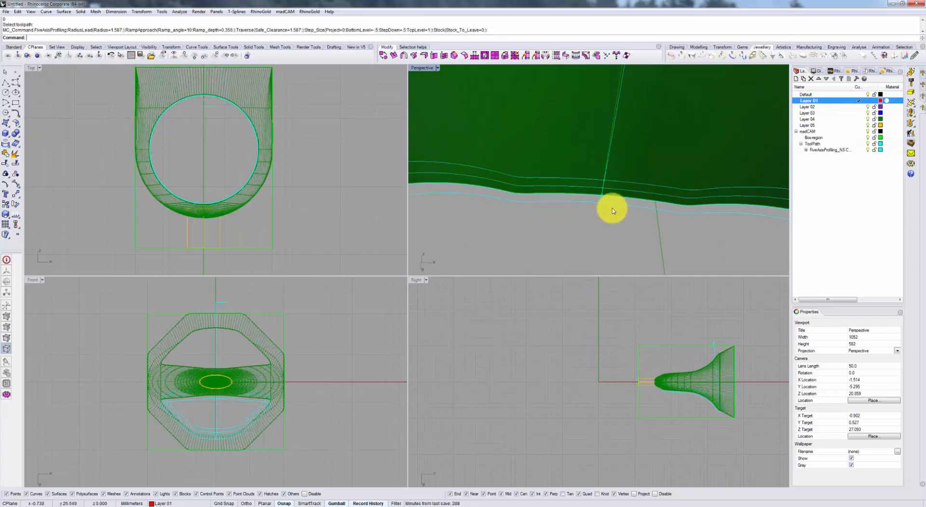
mouse_move(618, 209)
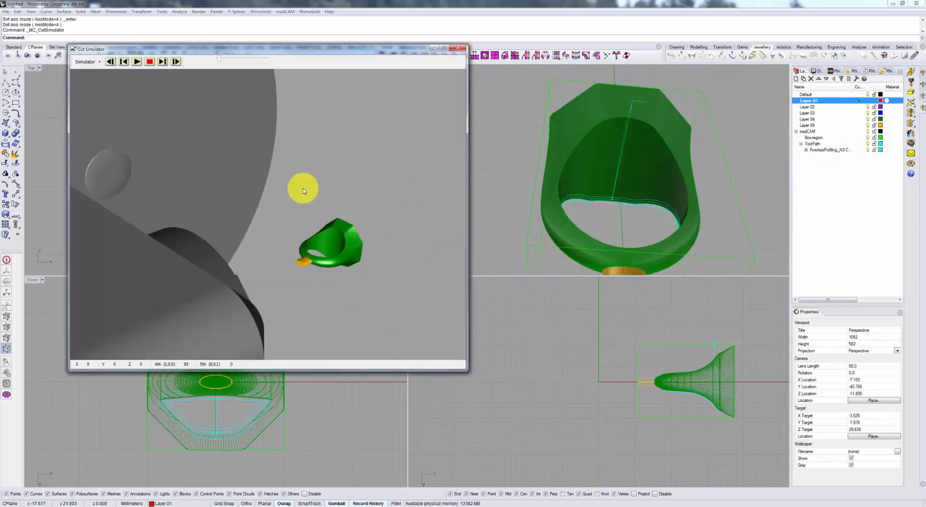
Play the recalculated multi-pass simulation to the end, stop it and close the simulator
click(136, 62)
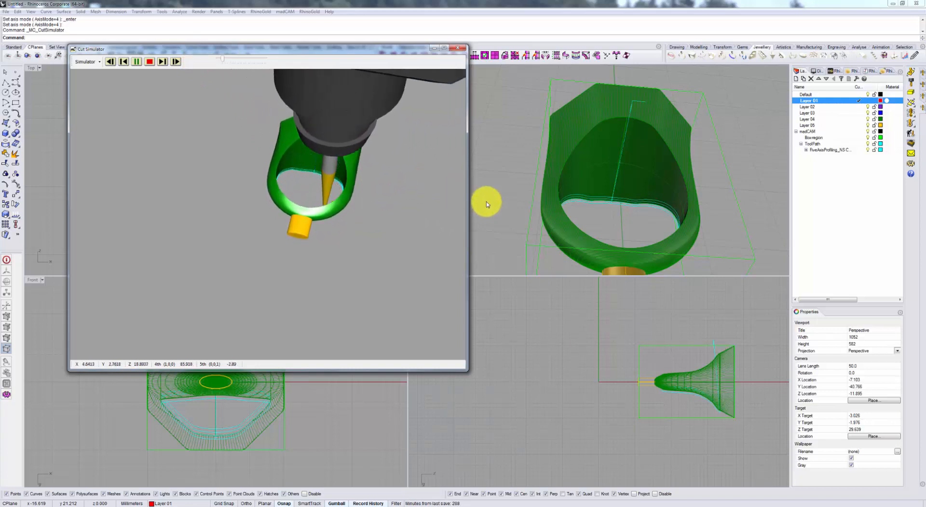
click(137, 62)
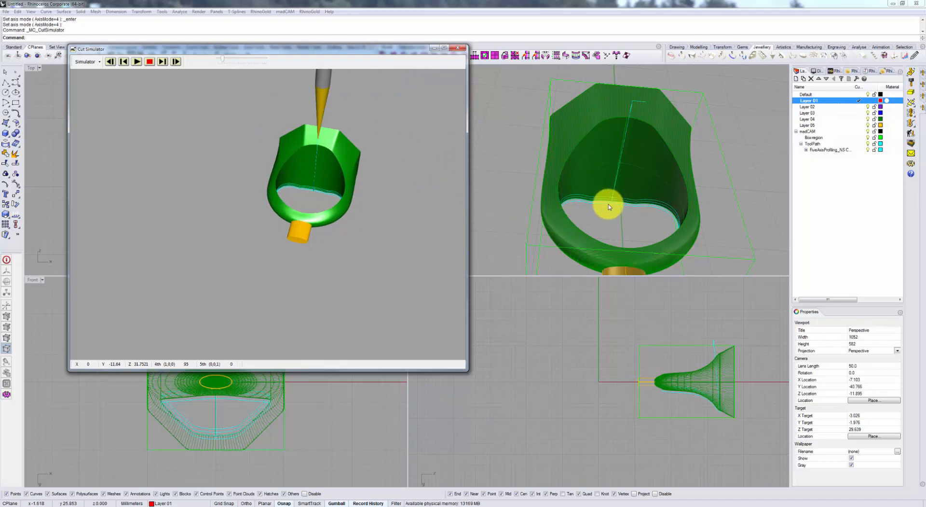
click(459, 48)
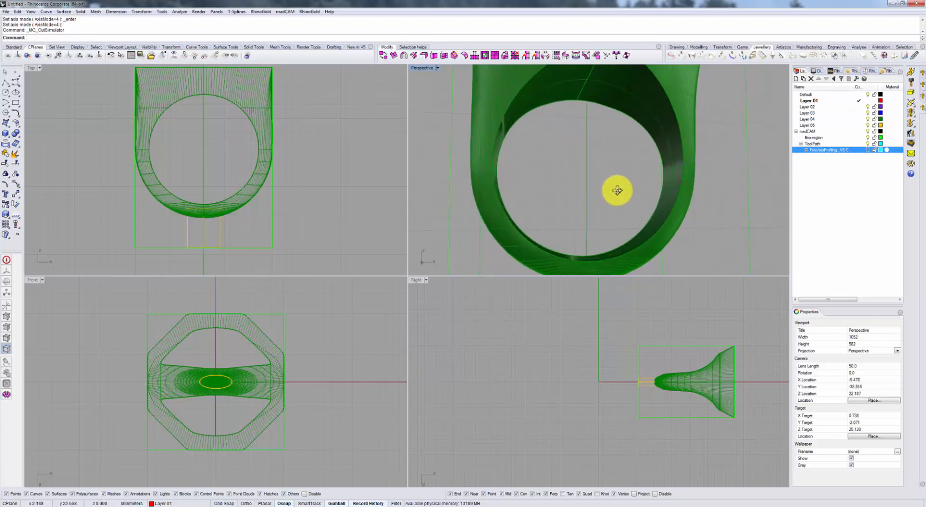
Orbit the Perspective view to inspect the ring's inner wall from several sides
drag(618, 190, 550, 136)
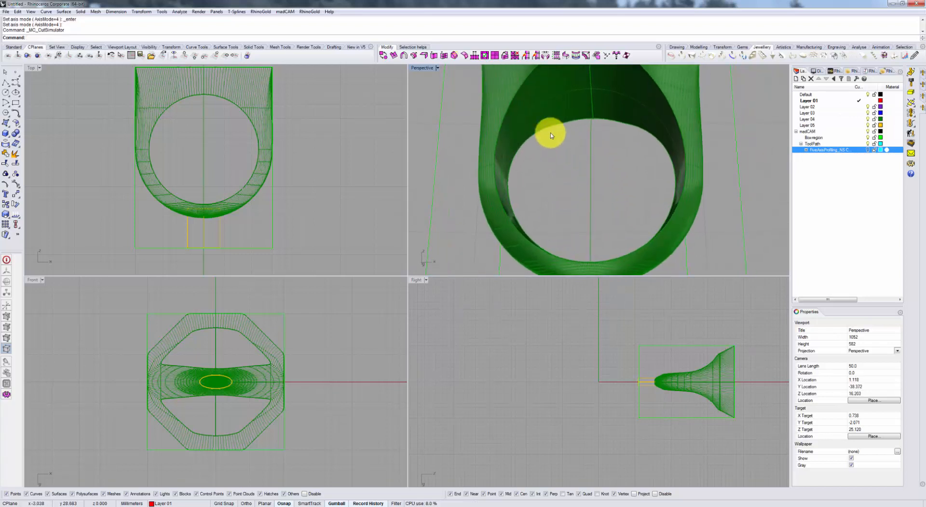
drag(550, 135, 655, 253)
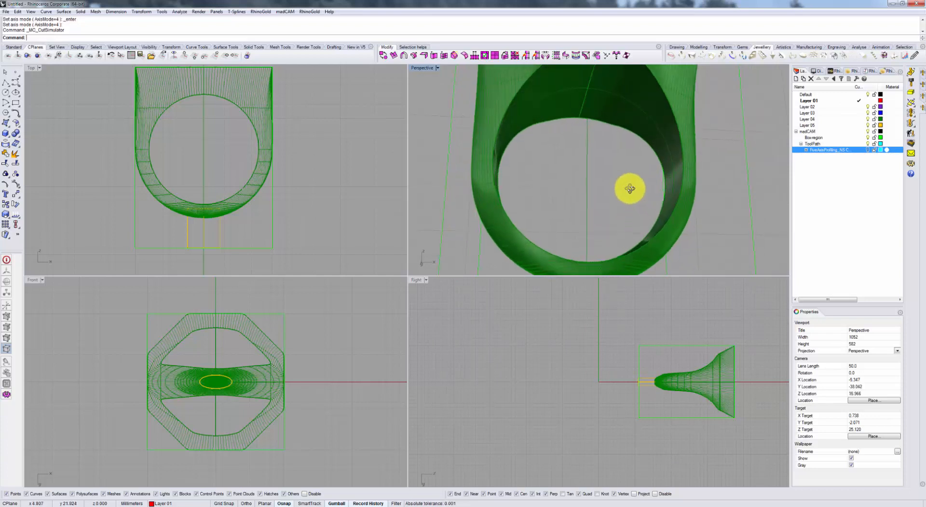
drag(629, 189, 629, 178)
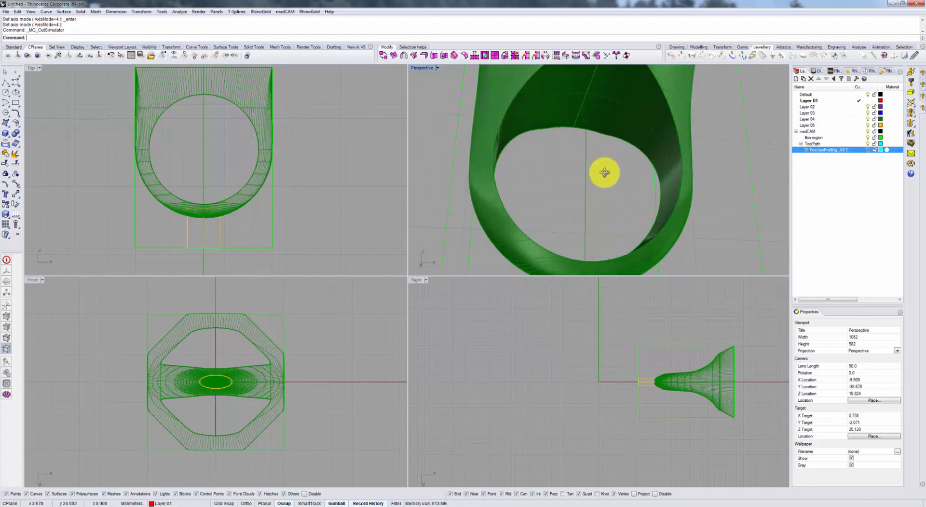
drag(604, 172, 624, 178)
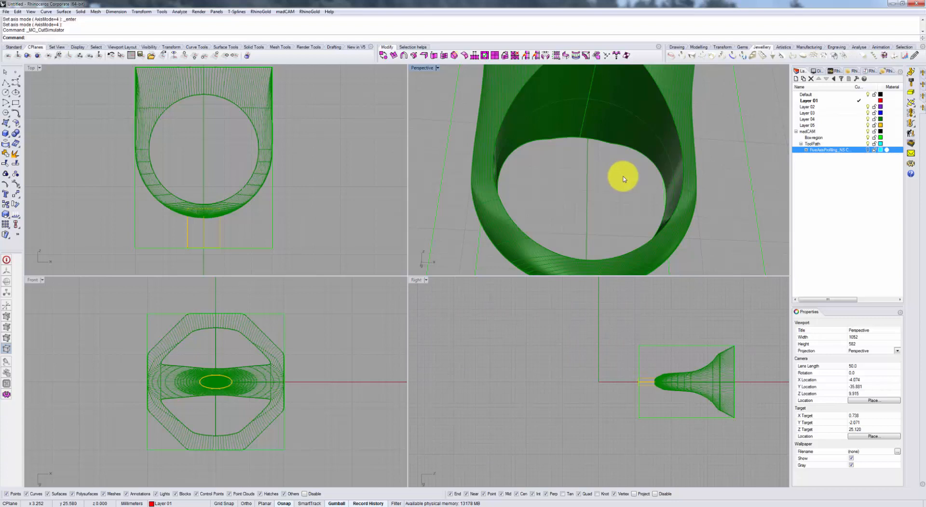
mouse_move(613, 139)
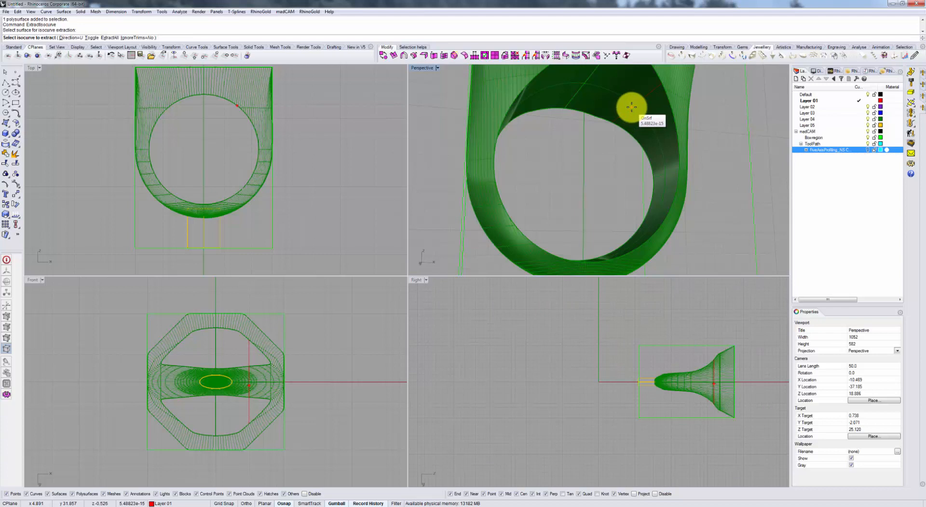
text(t)
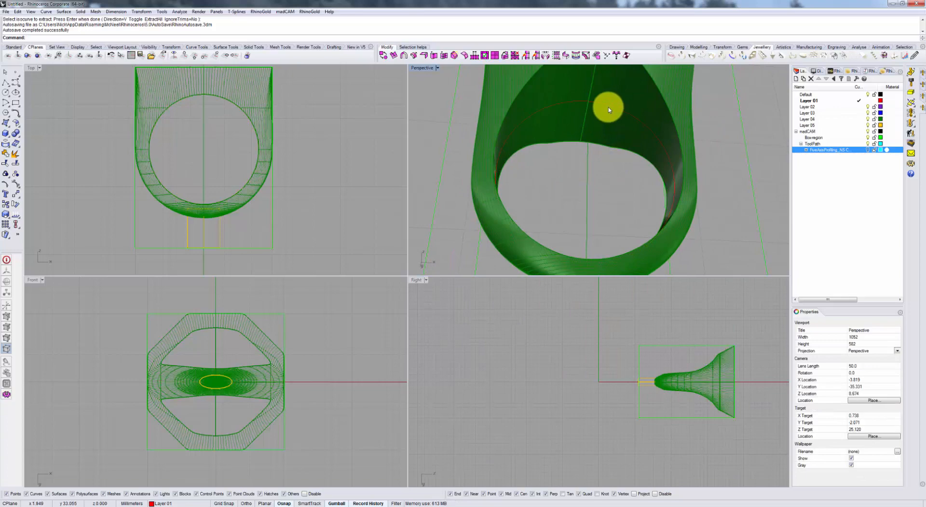
click(584, 103)
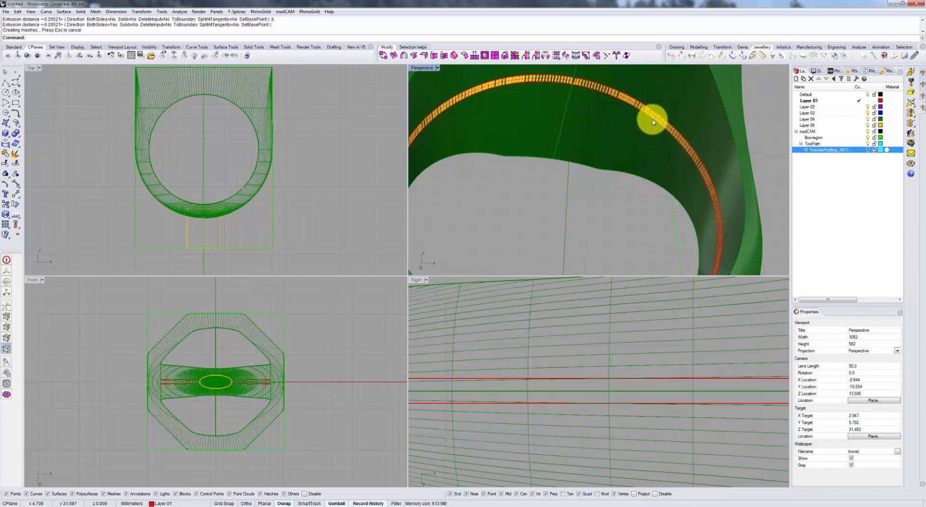
mouse_move(713, 115)
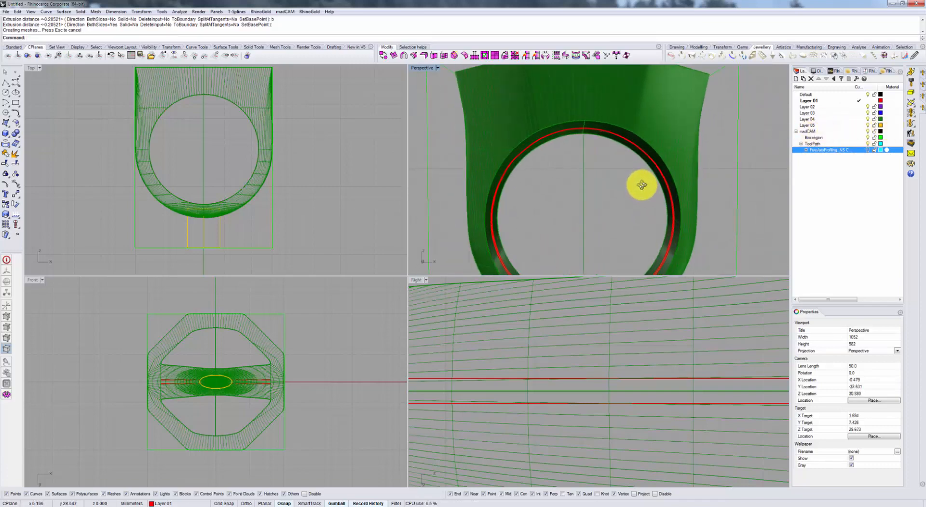
drag(641, 186, 570, 241)
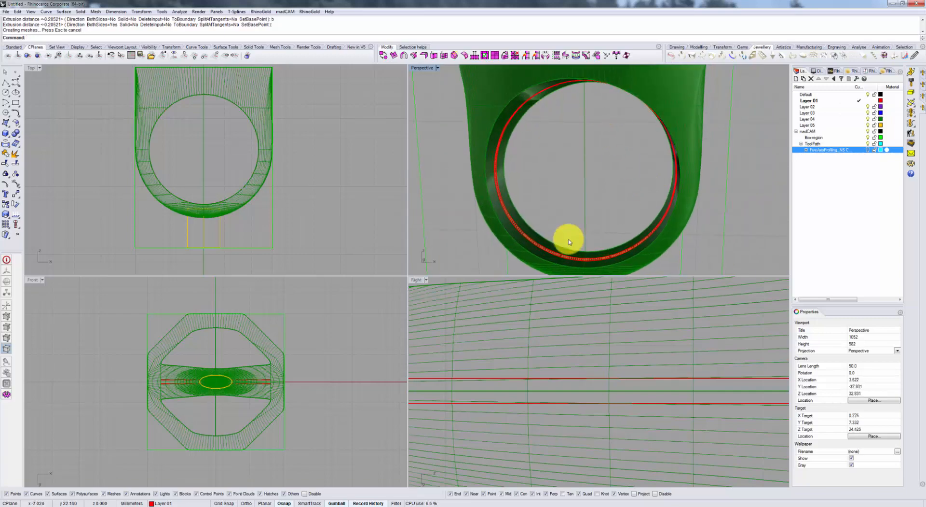
drag(571, 240, 675, 149)
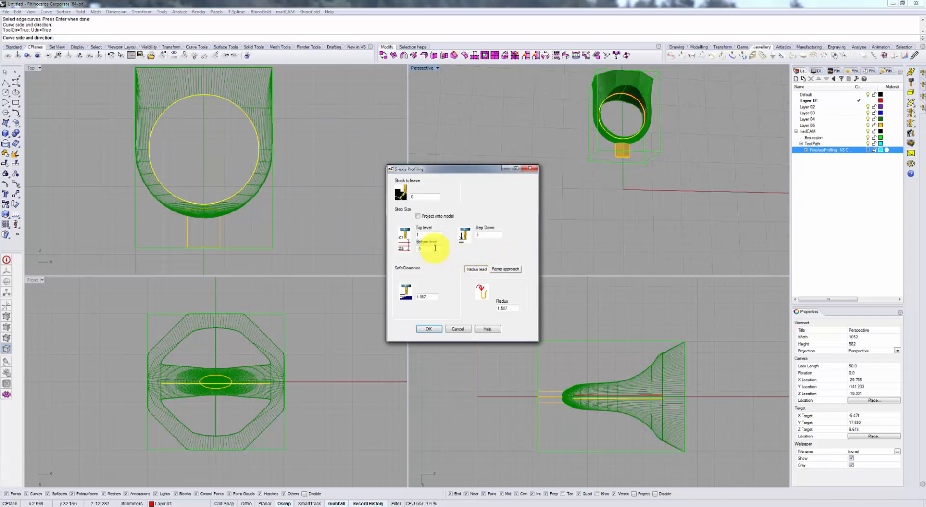
mouse_move(438, 250)
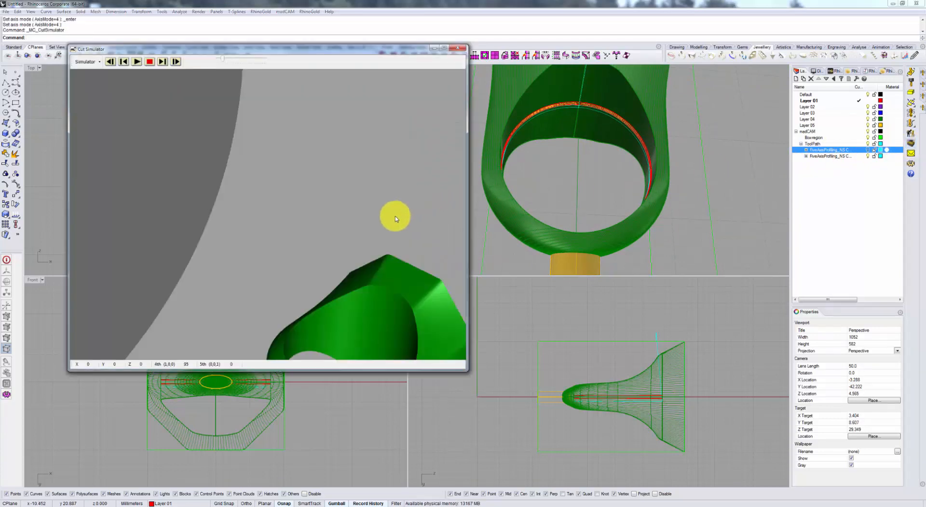
Rewind and play the second toolpath's cut simulation, stop it and close the simulator
click(137, 61)
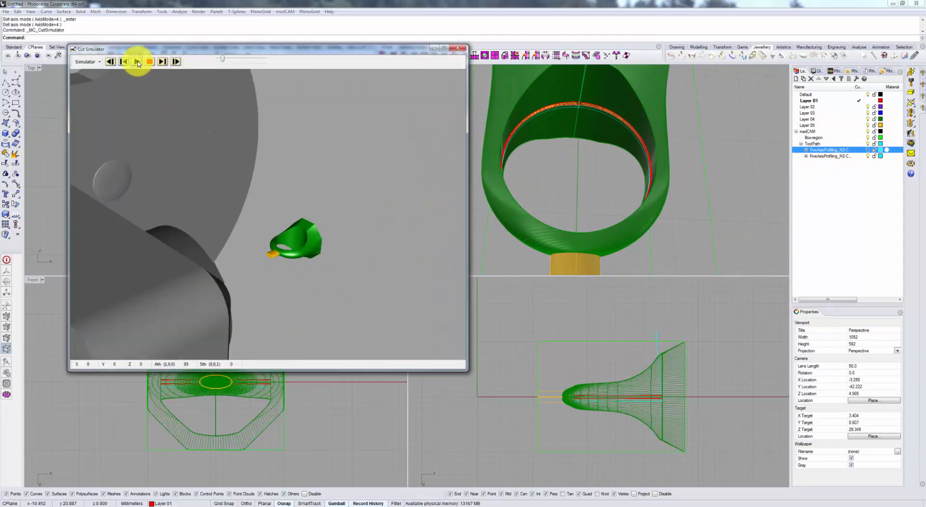
click(136, 61)
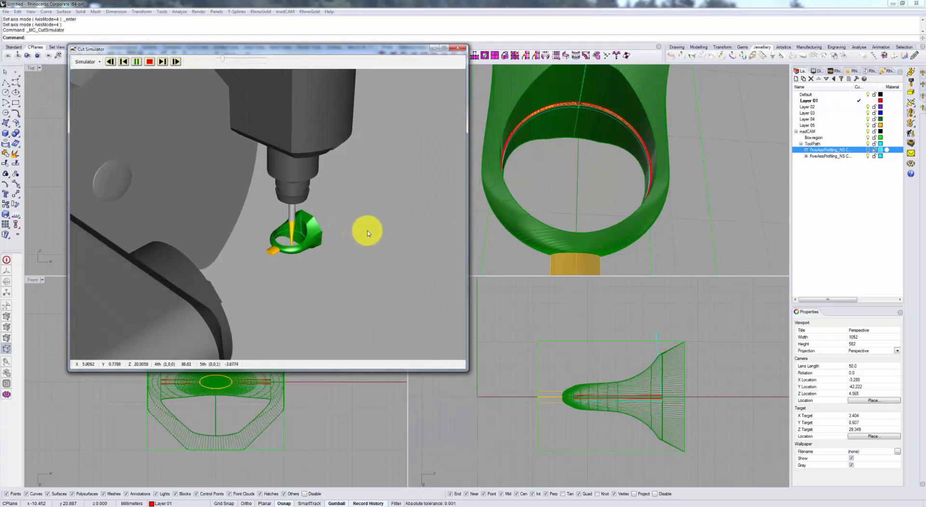
click(137, 61)
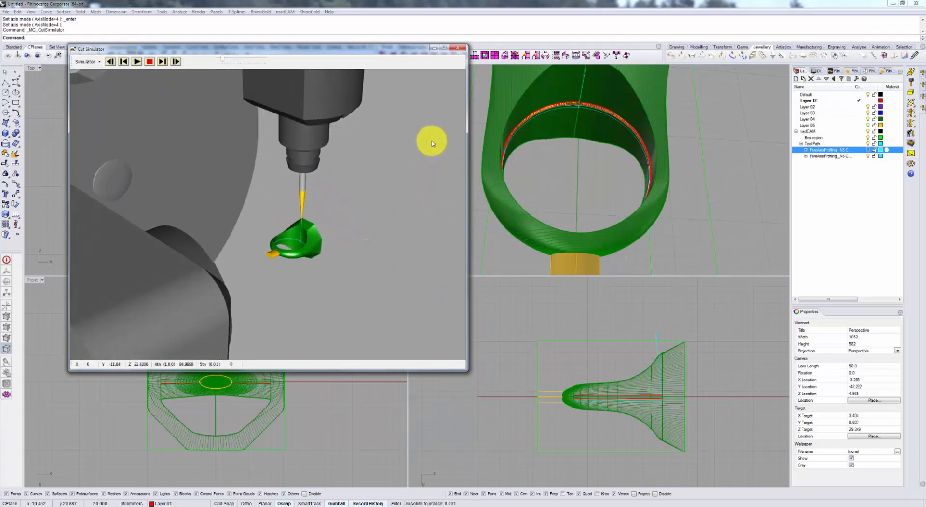
click(458, 48)
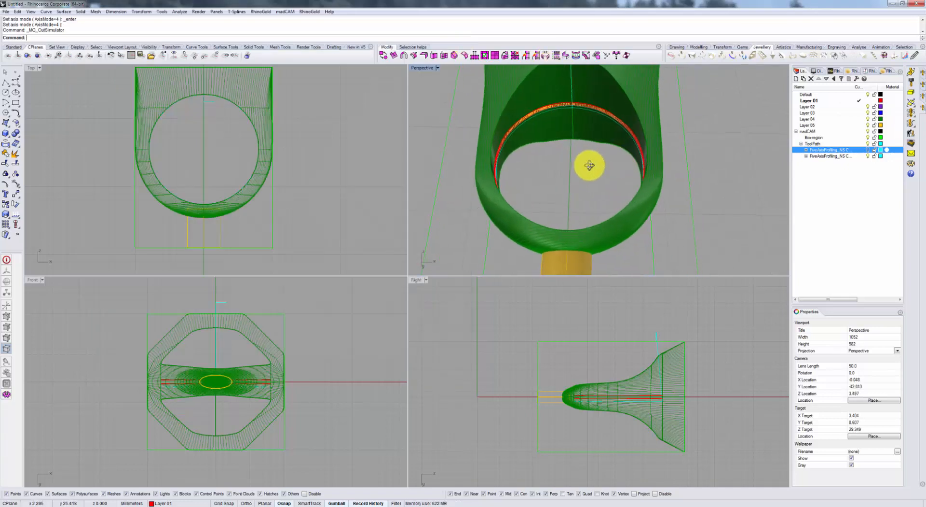
Pick the profiling toolpath as the one for the MirrorToolpath script to mirror
drag(589, 165, 593, 188)
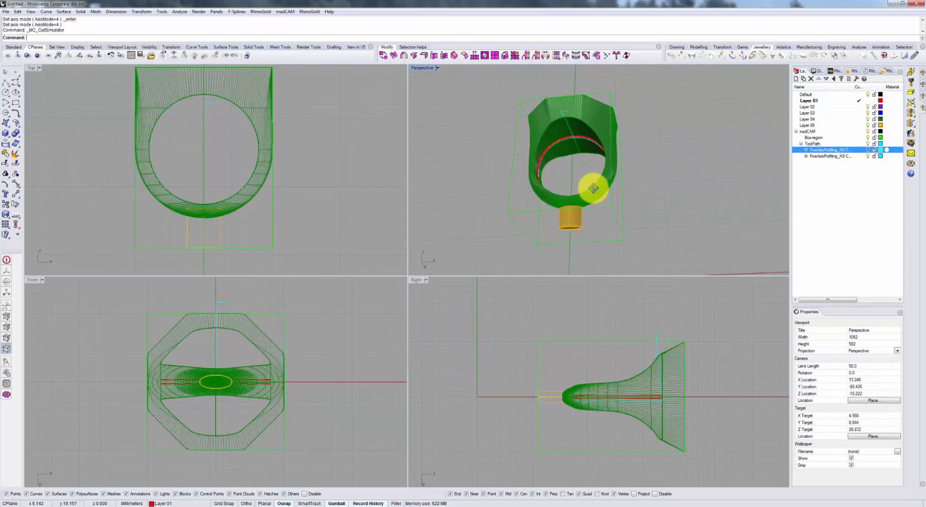
drag(592, 189, 560, 122)
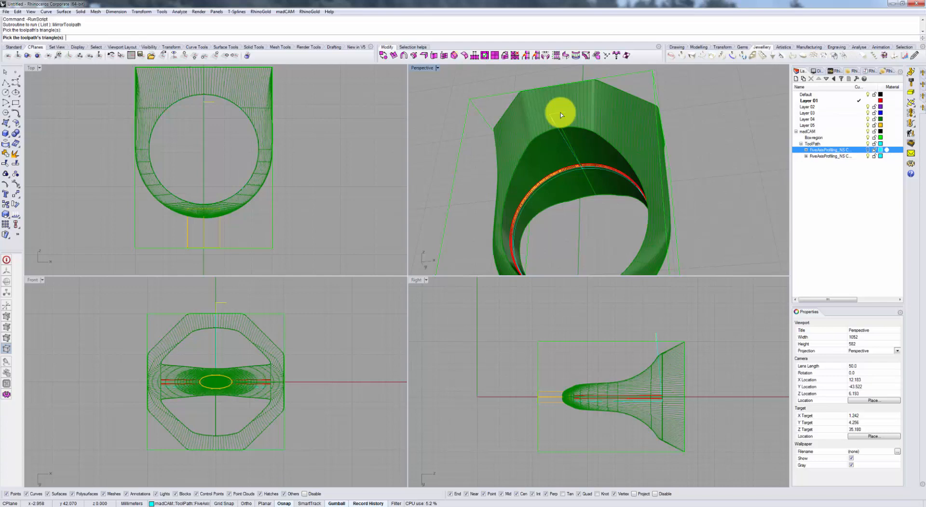
click(561, 114)
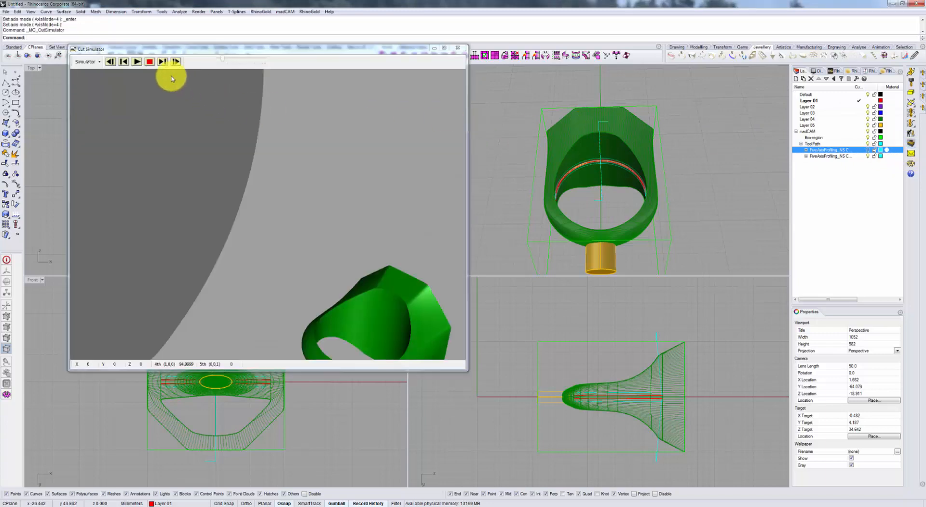
Play the mirrored toolpath's cut simulation around the ring, then stop it
click(136, 62)
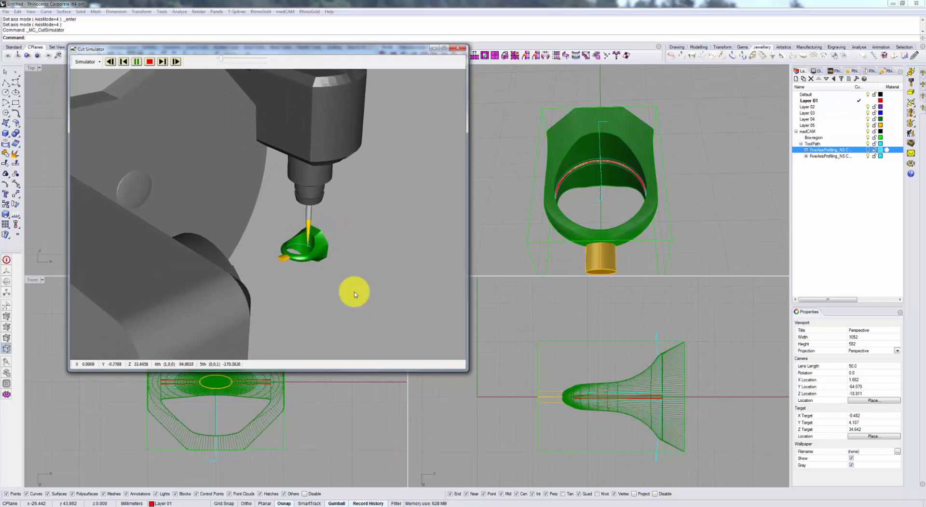
click(175, 61)
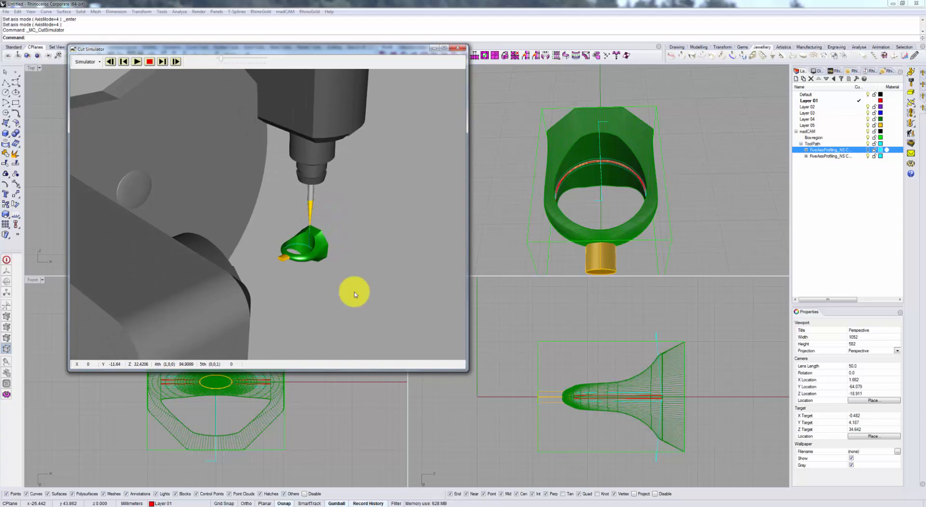
mouse_move(396, 311)
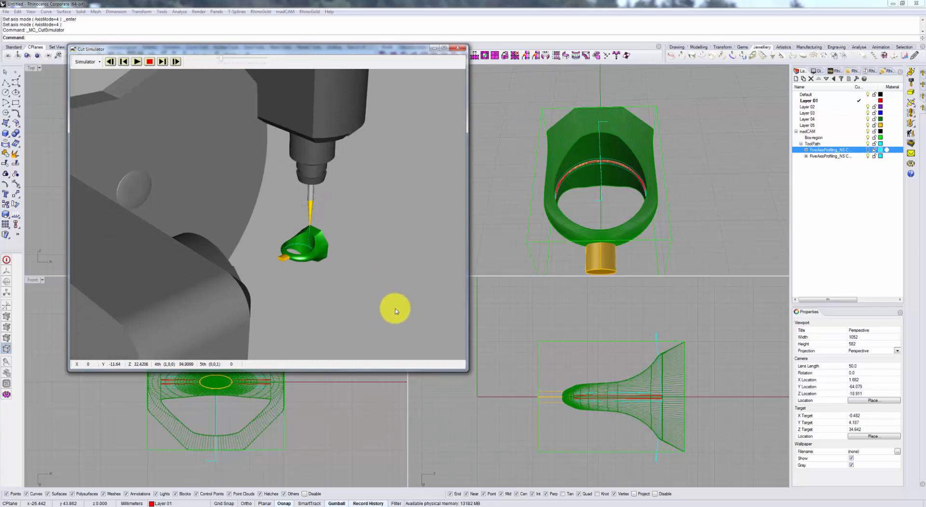
mouse_move(542, 350)
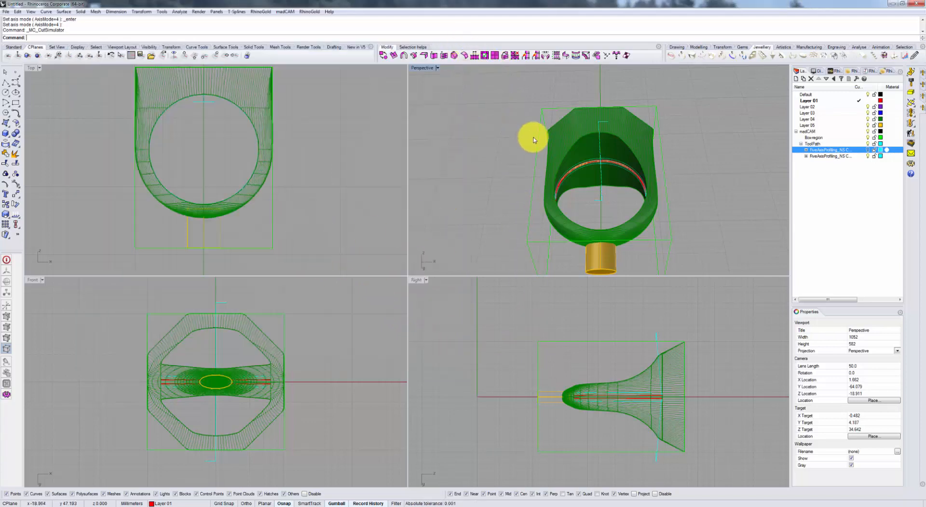
drag(534, 139, 664, 186)
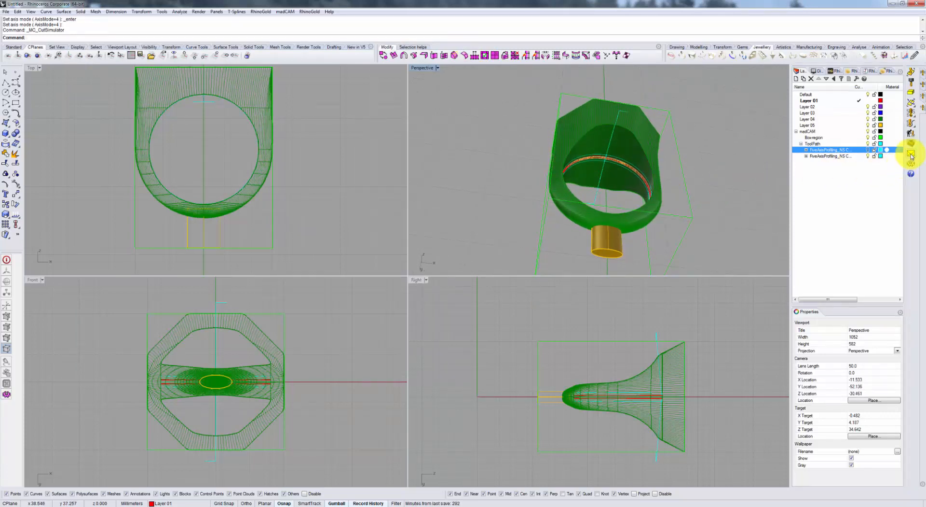
mouse_move(911, 156)
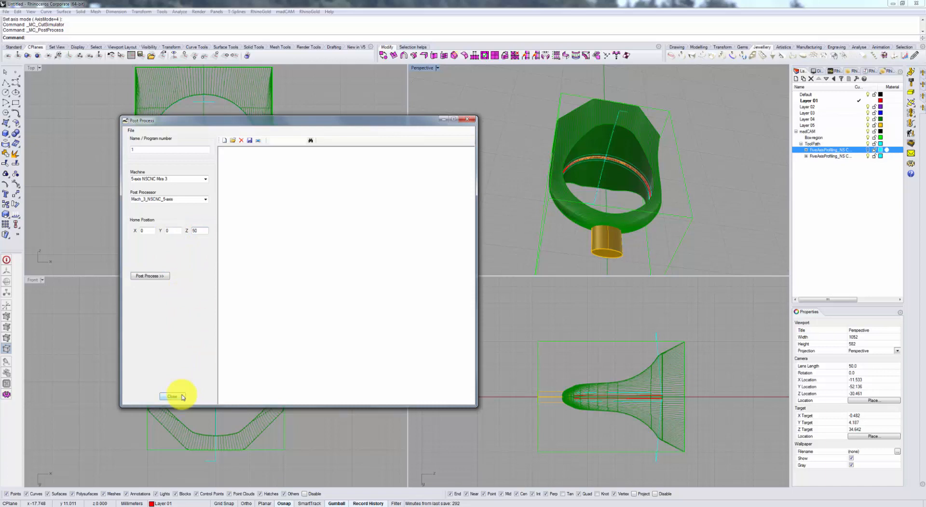
mouse_move(422, 341)
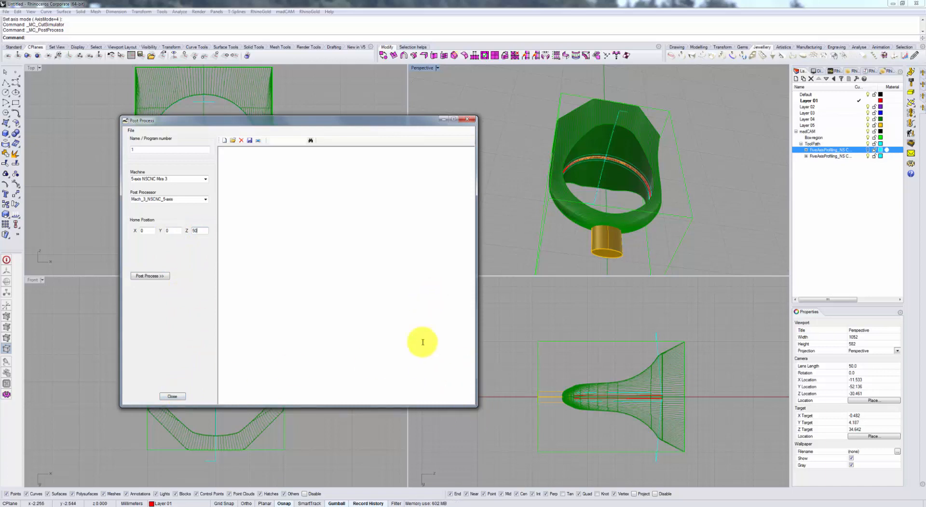
click(172, 396)
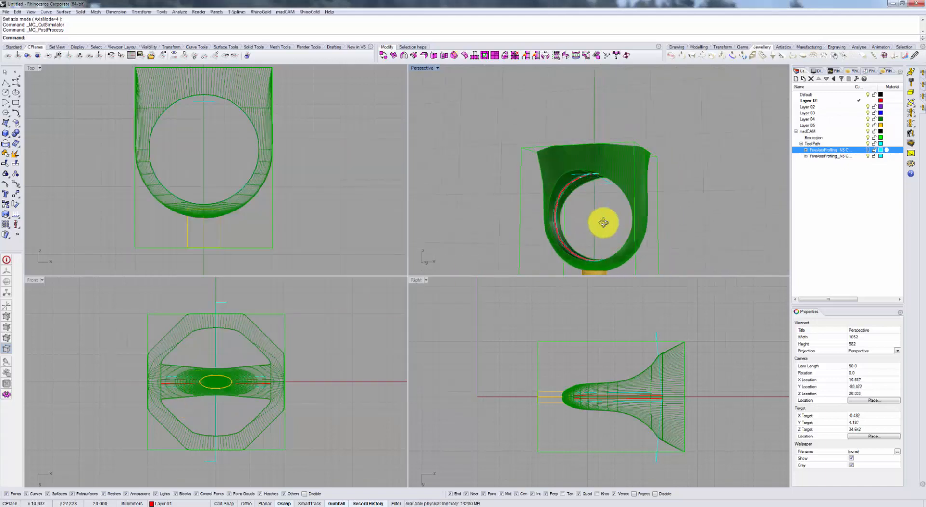
drag(603, 223, 641, 203)
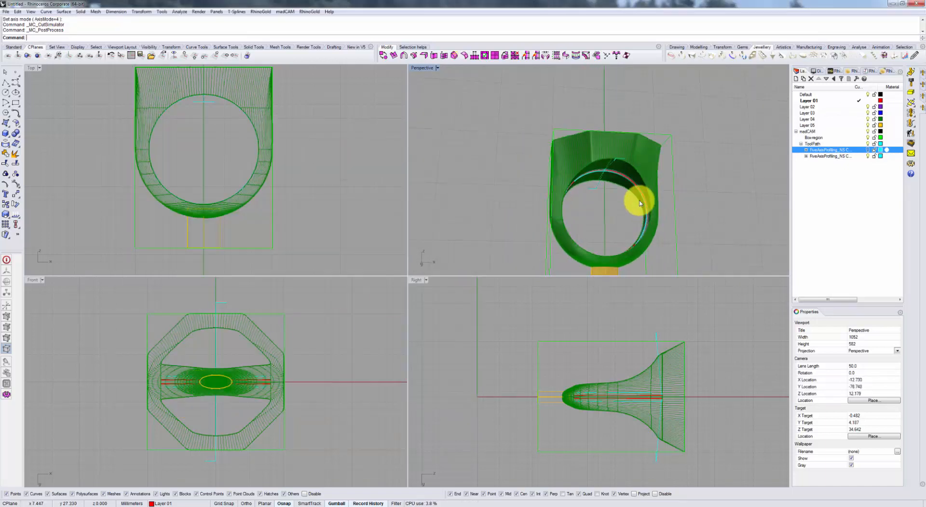
drag(642, 204, 584, 206)
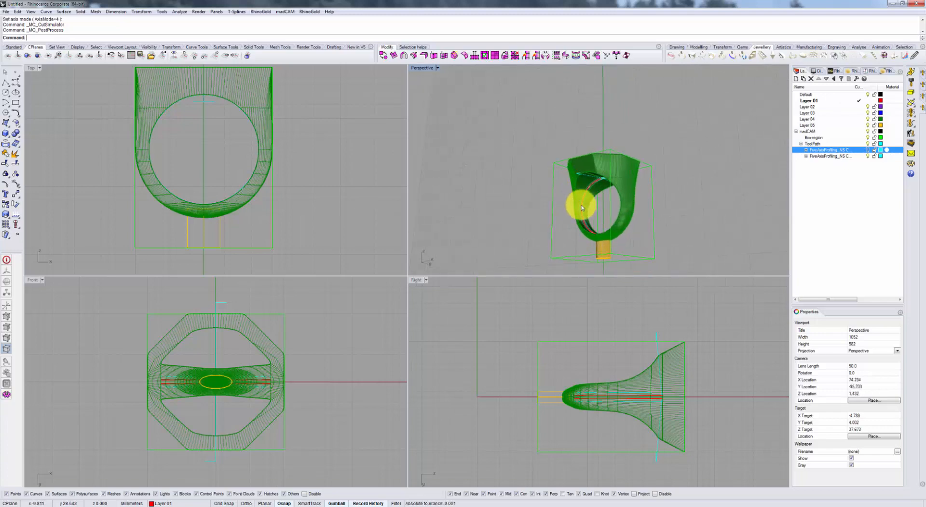